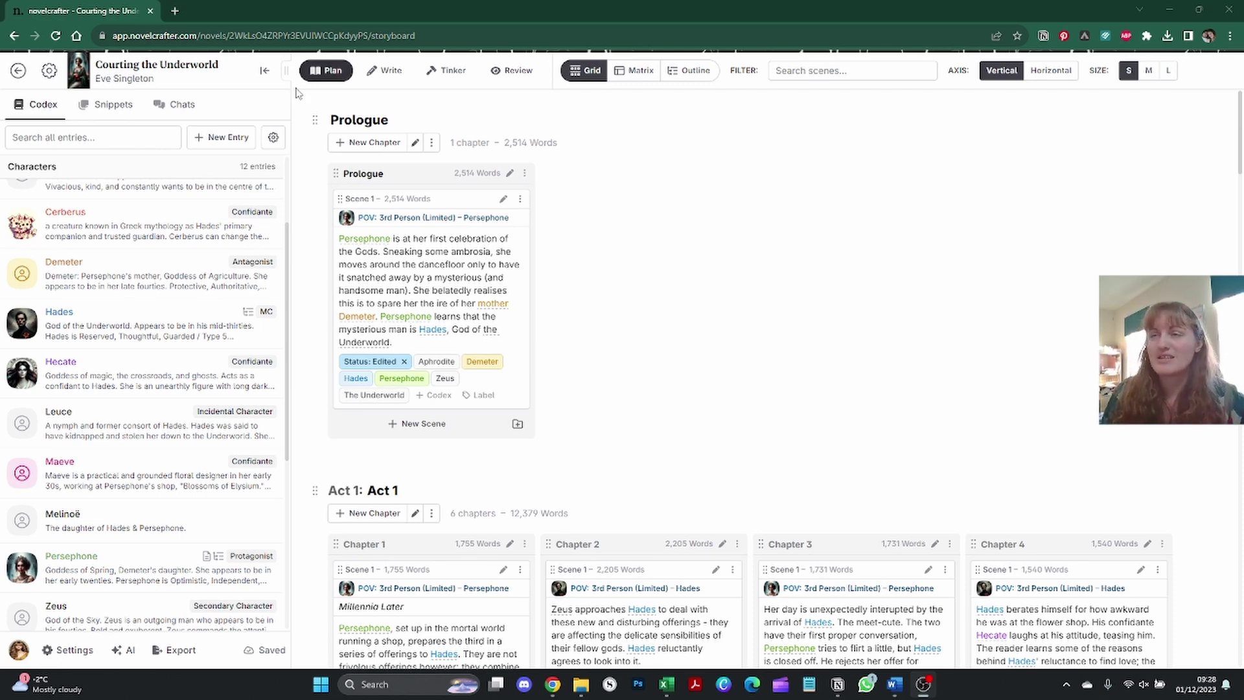
Collapse the codex sidebar beside the novel title to widen the storyboard grid.
left_click(222, 137)
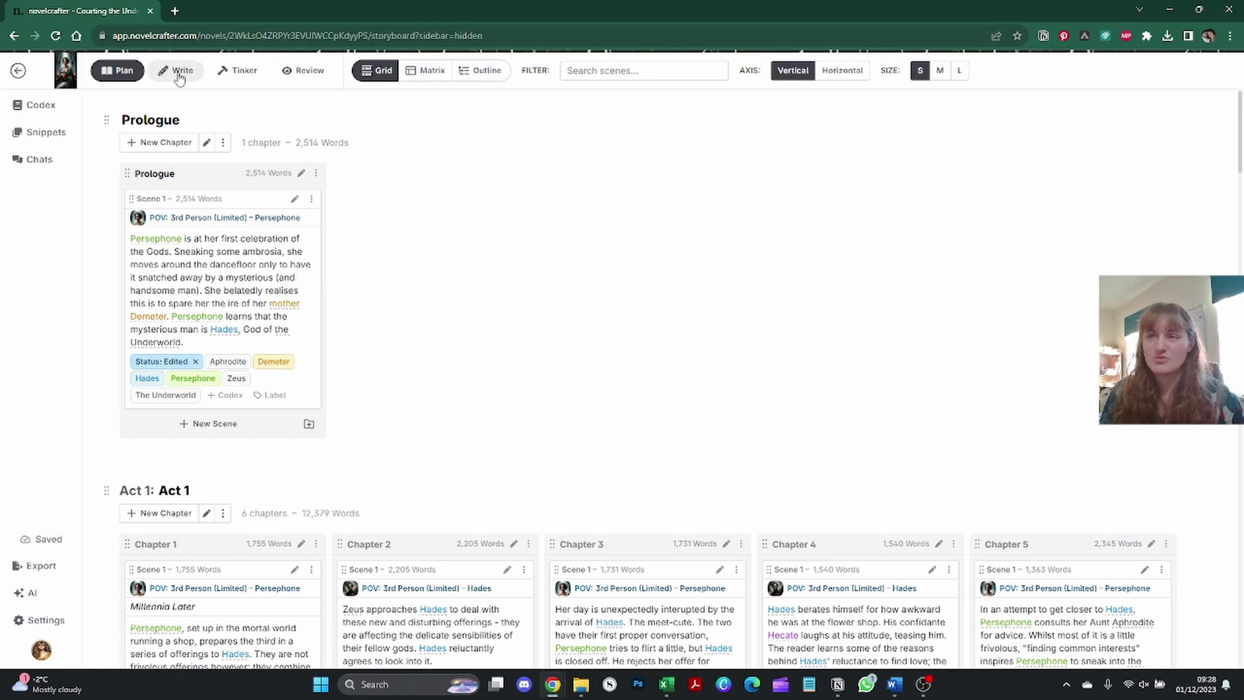
Switch to Write view of the full manuscript and reopen the codex sidebar.
left_click(175, 70)
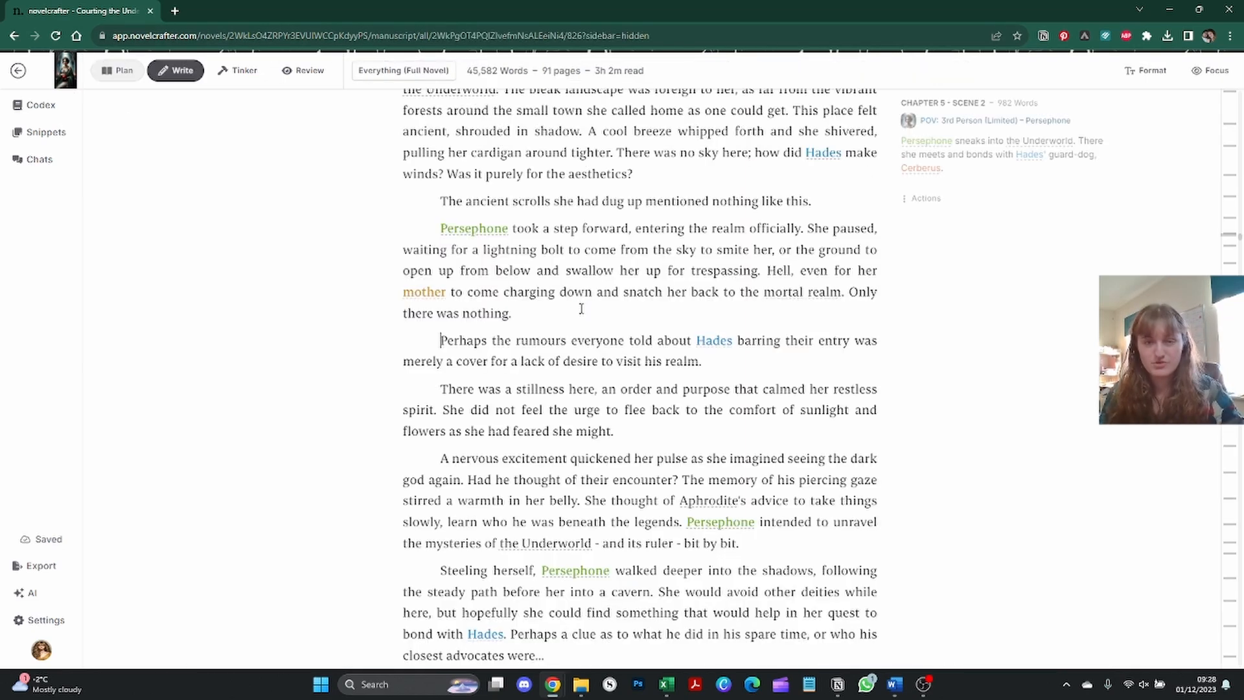
mouse_move(36, 105)
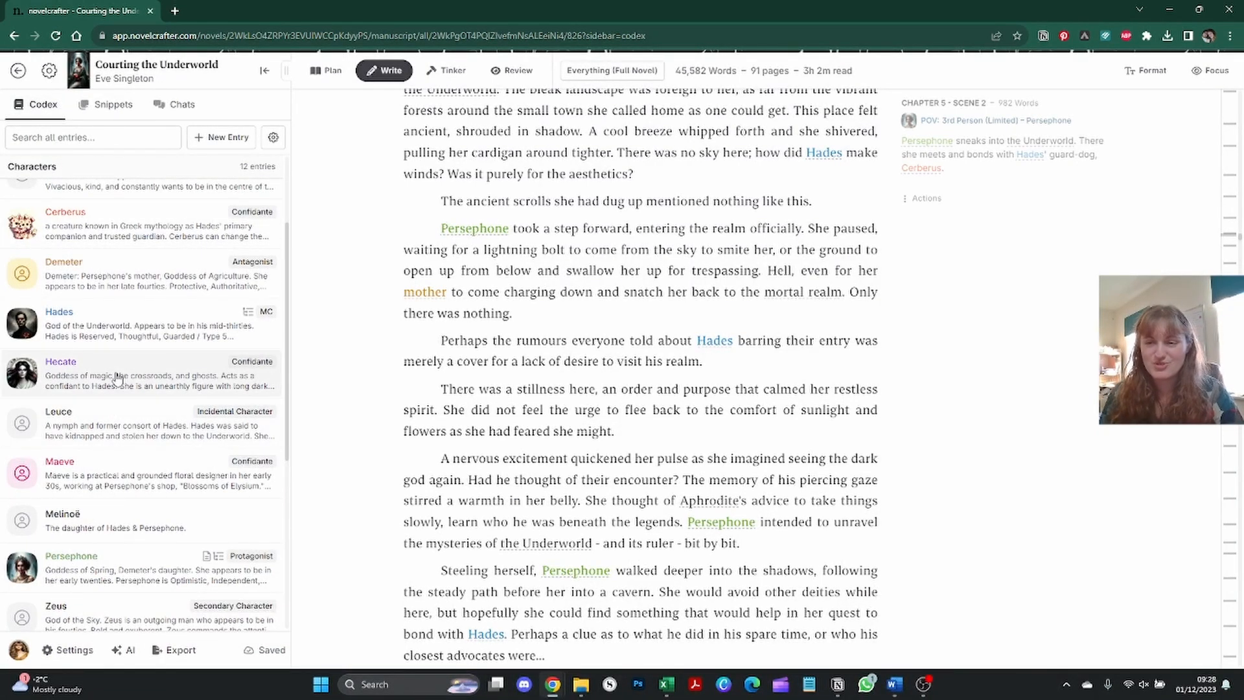
left_click(60, 361)
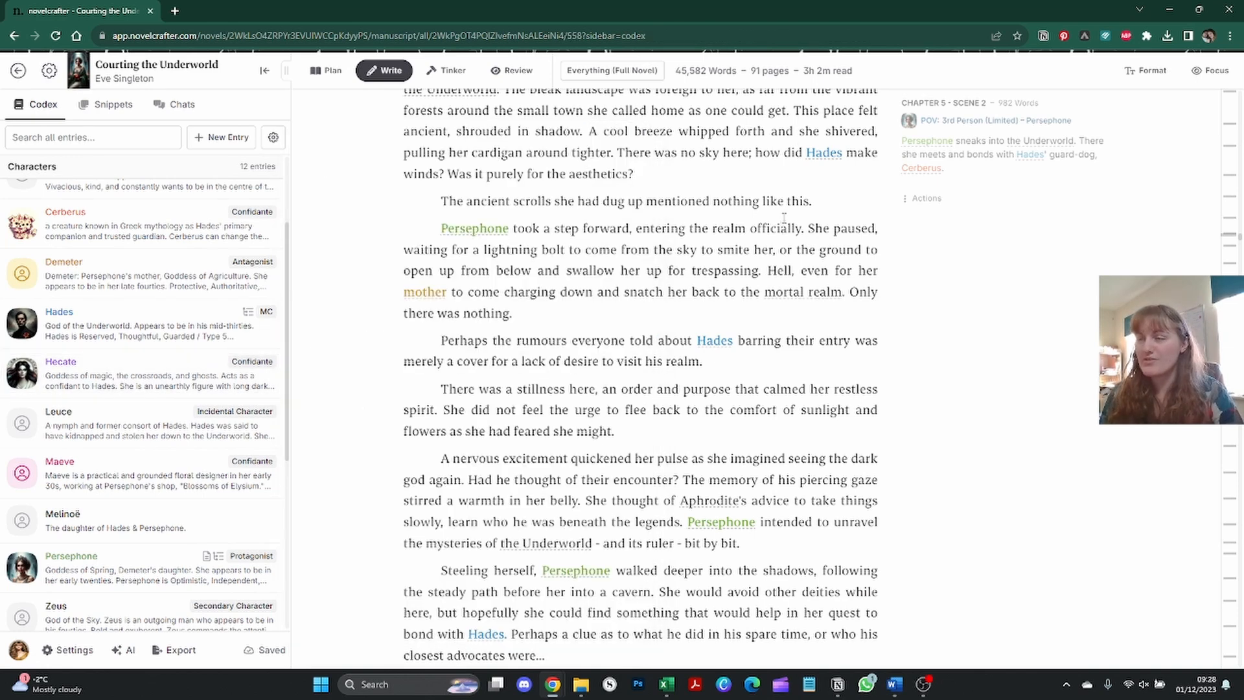
mouse_move(491, 233)
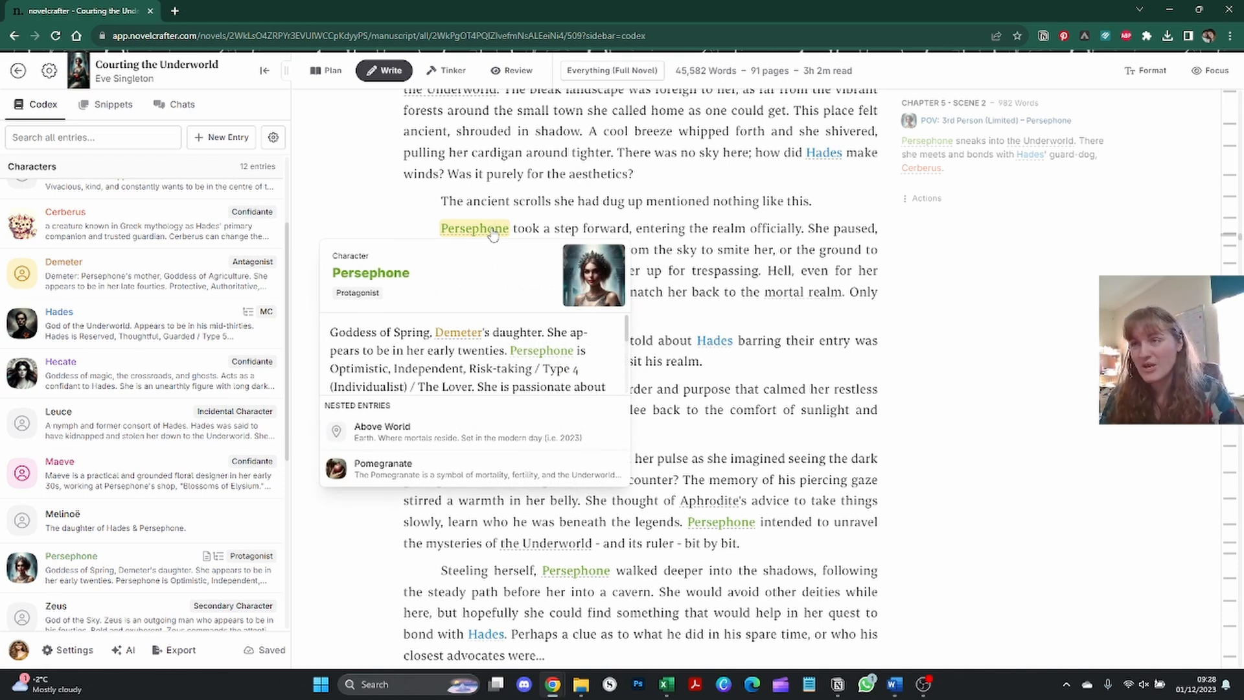
mouse_move(488, 298)
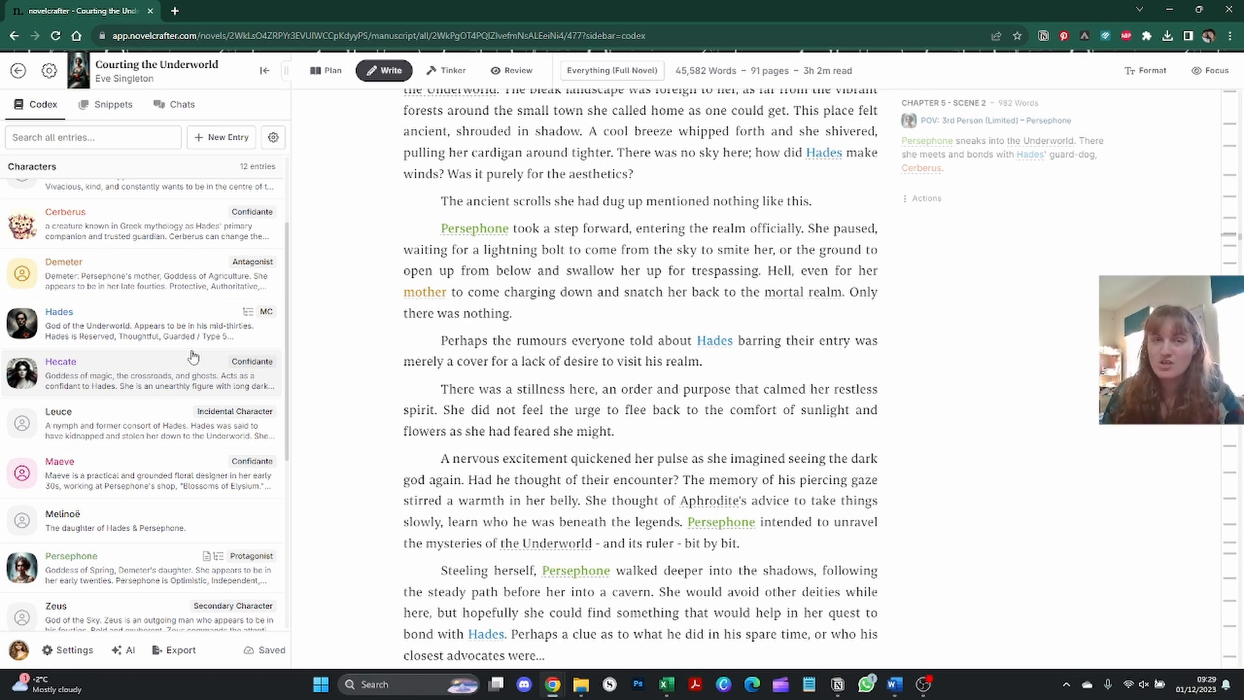
mouse_move(168, 279)
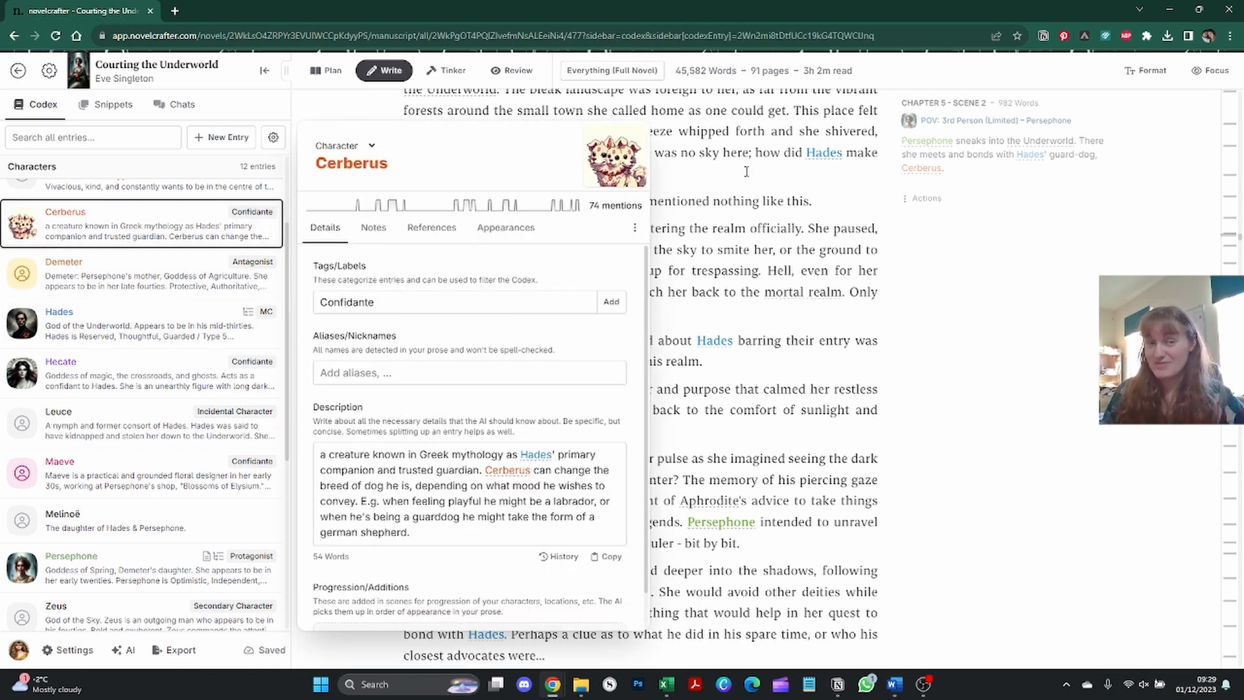
Close Cerberus's codex entry and scroll toward the Canary (Eoreum Book 1) novel.
left_click(350, 163)
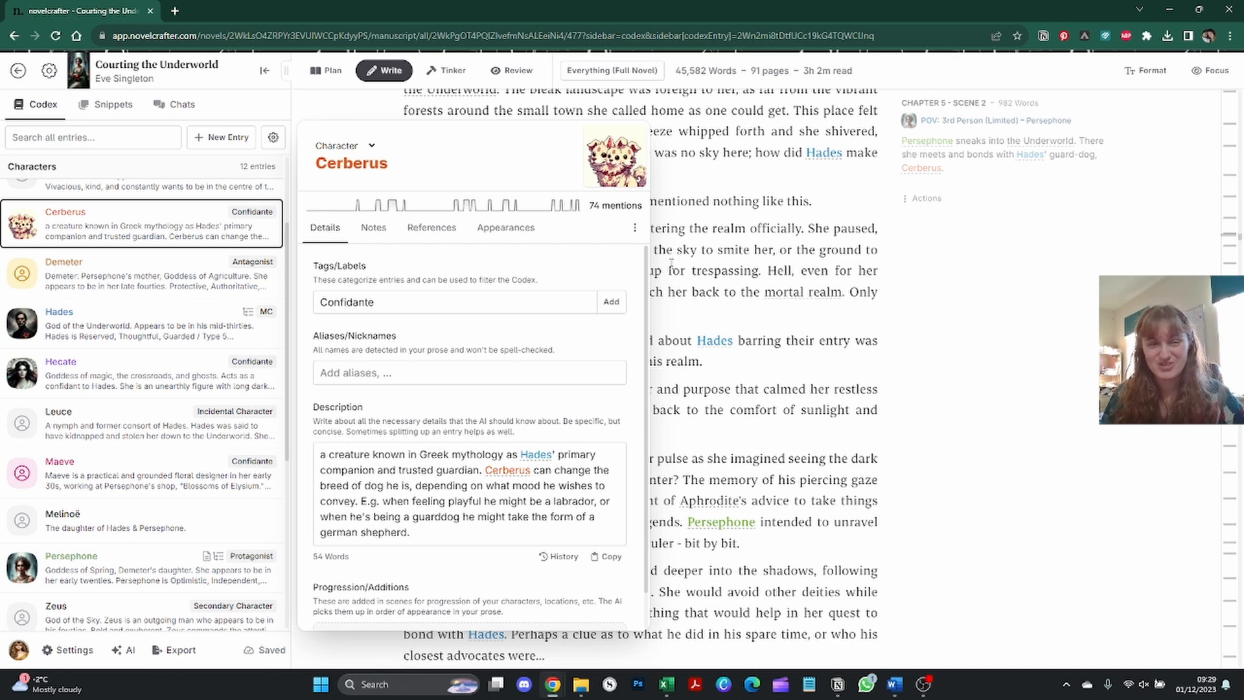
scroll("down", 3)
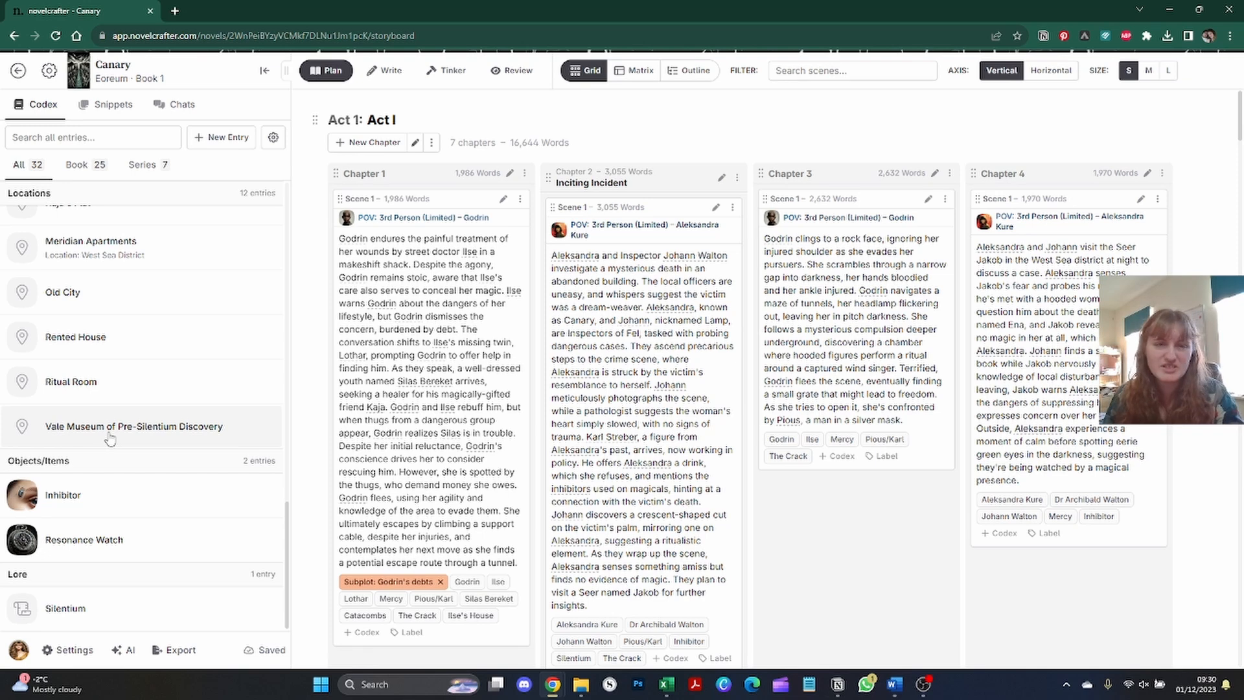
Open Canary's empty Inhibitor item entry, then close it.
left_click(62, 495)
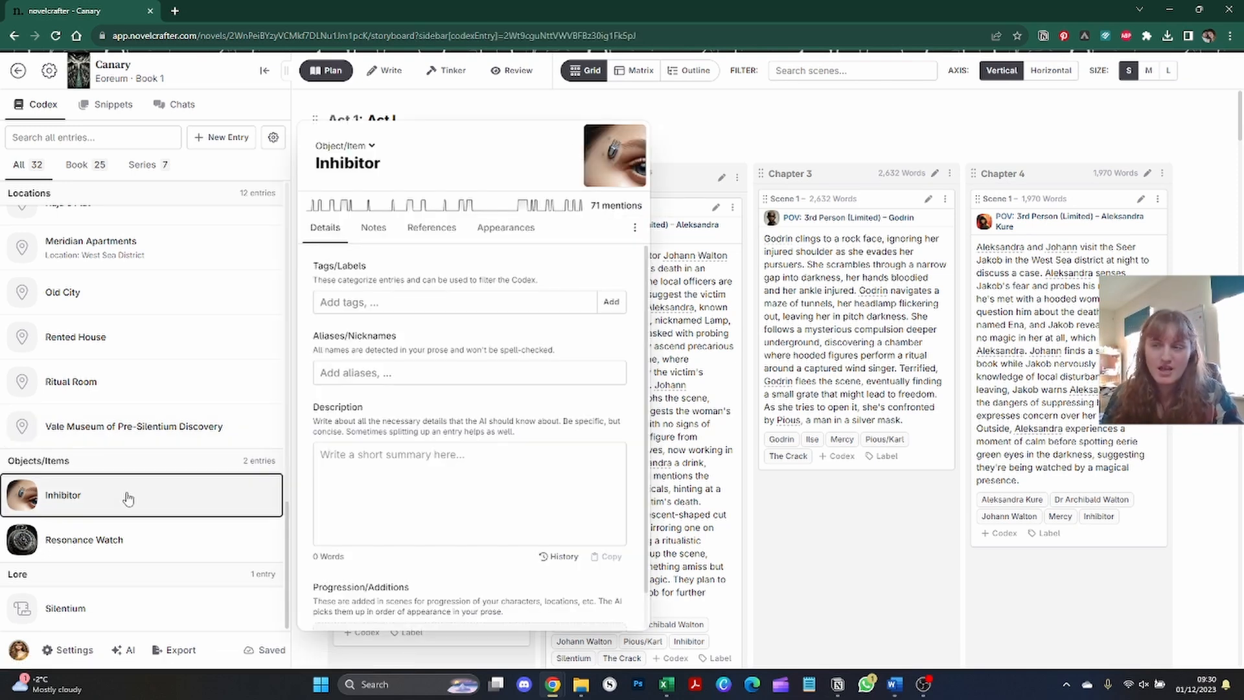
mouse_move(238, 441)
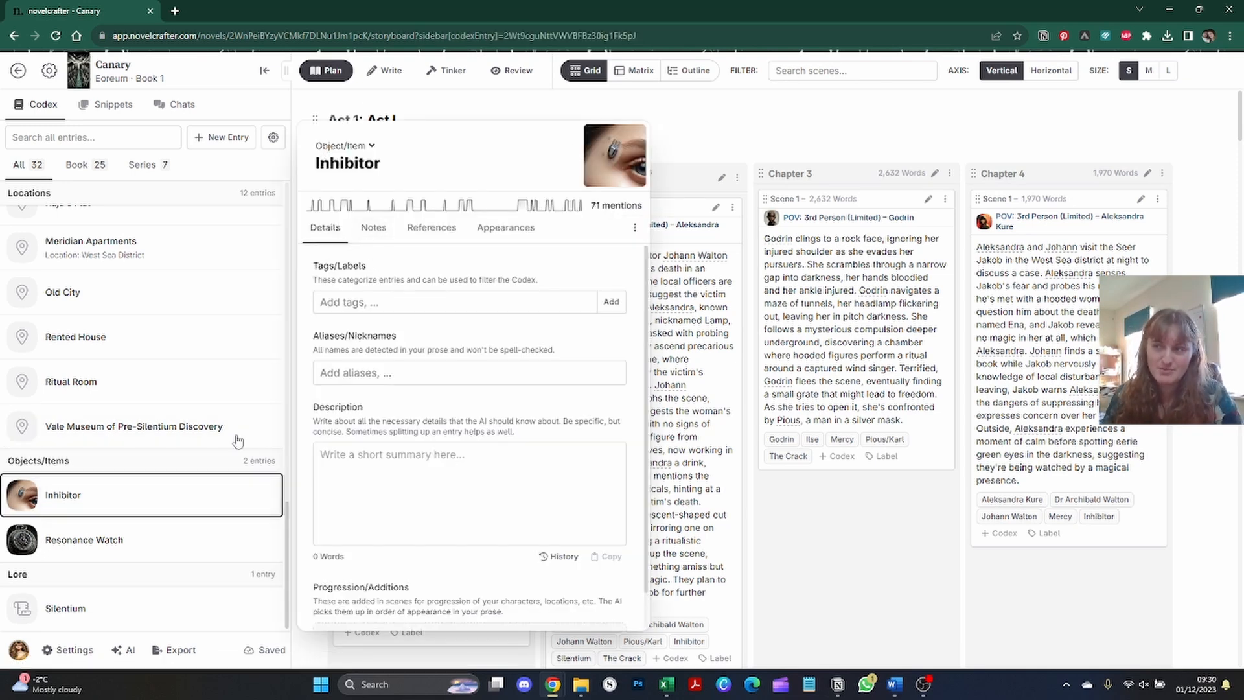
left_click(84, 540)
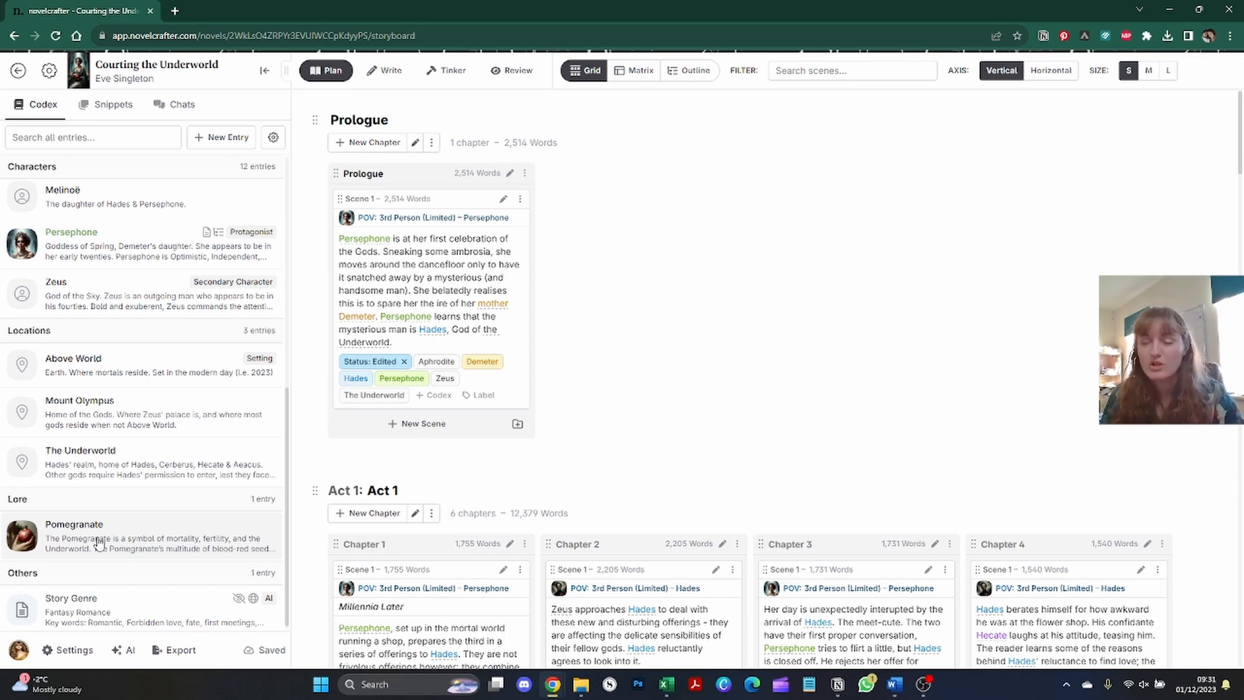
Scroll the codex list and open Persephone's character entry.
left_click(97, 545)
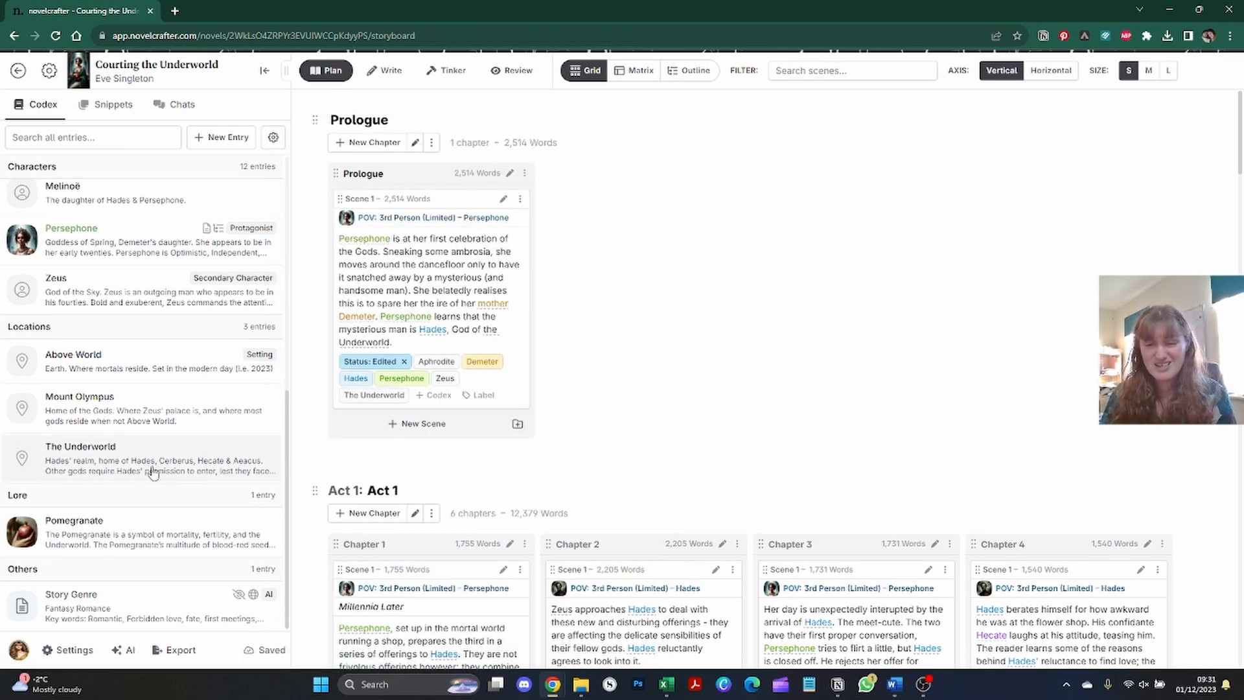
mouse_move(151, 479)
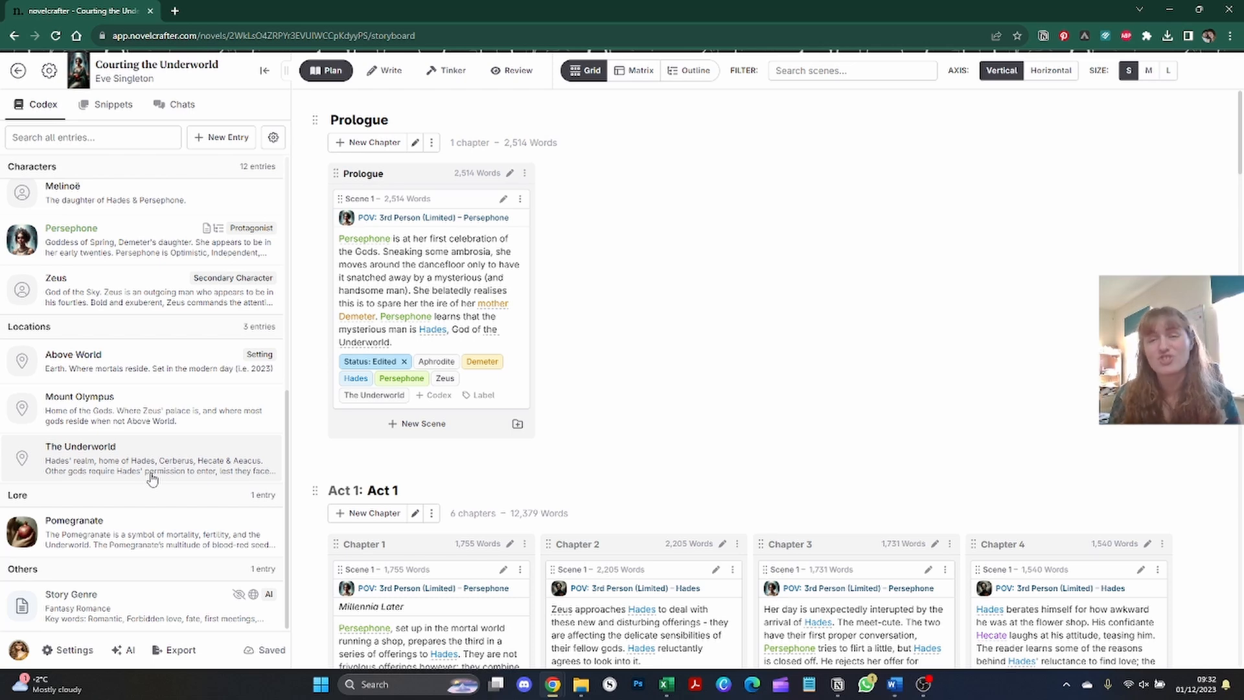
left_click(72, 594)
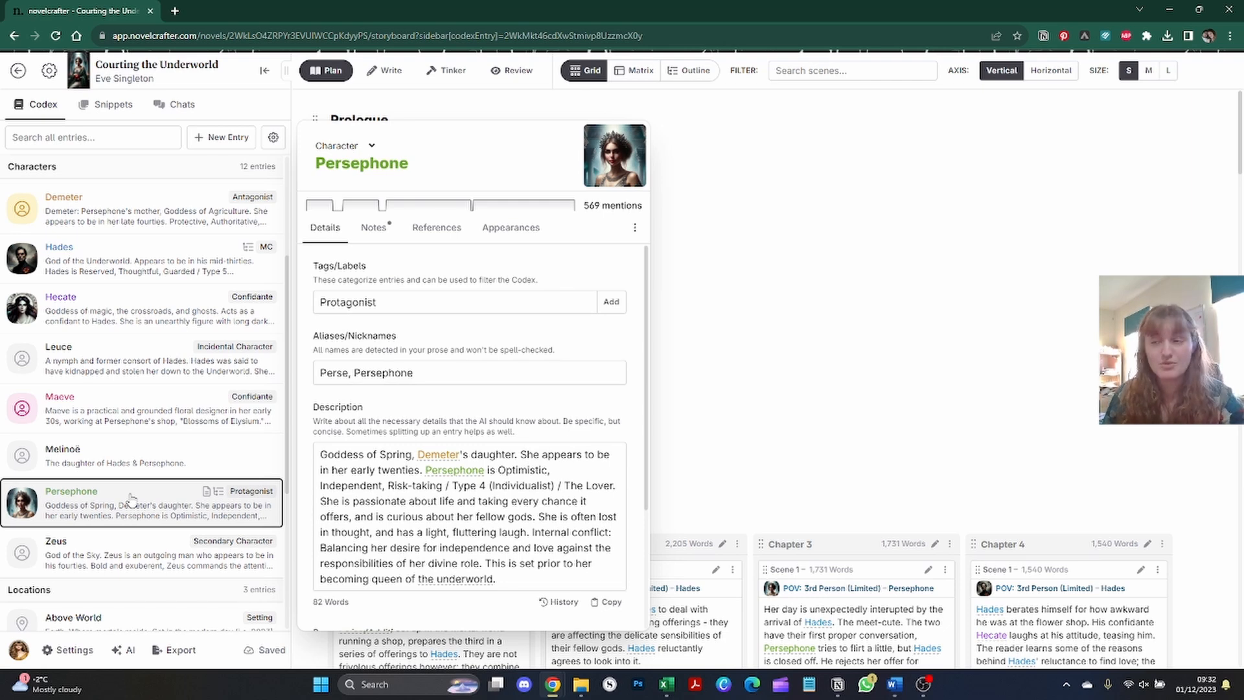
Switch Persephone's Notes and Details tabs, then scroll to her Chapter 13 pomegranate addition.
scroll("down", 3)
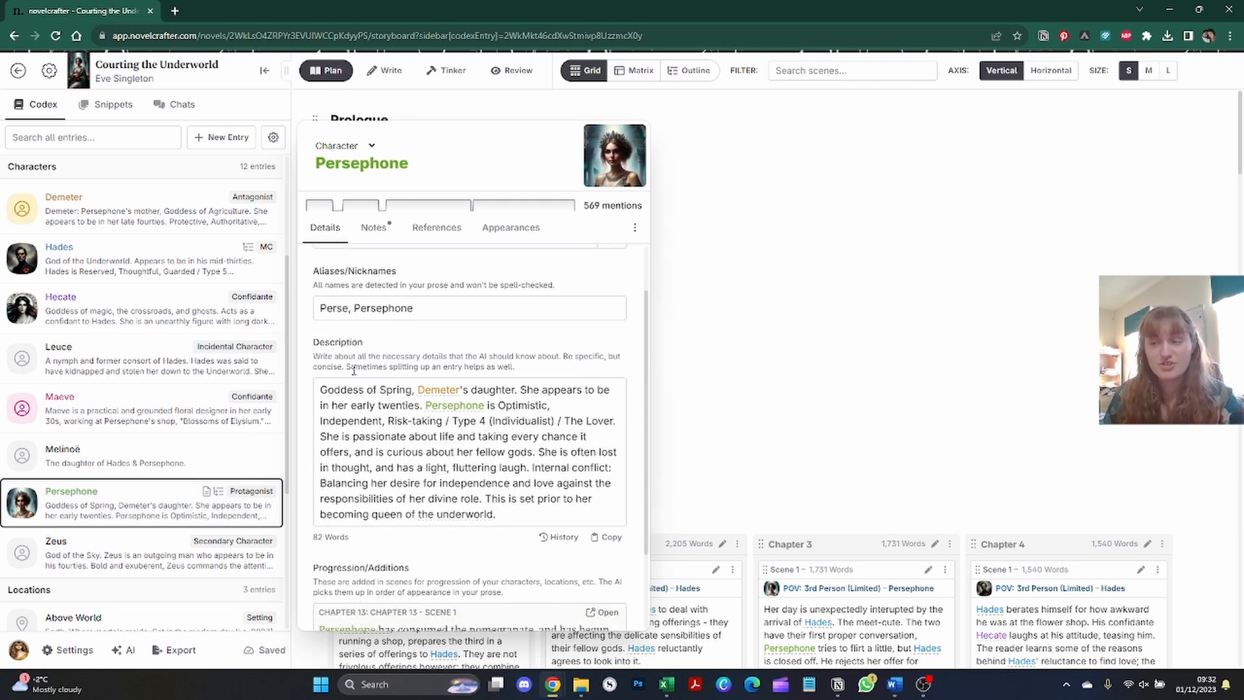
left_click(373, 227)
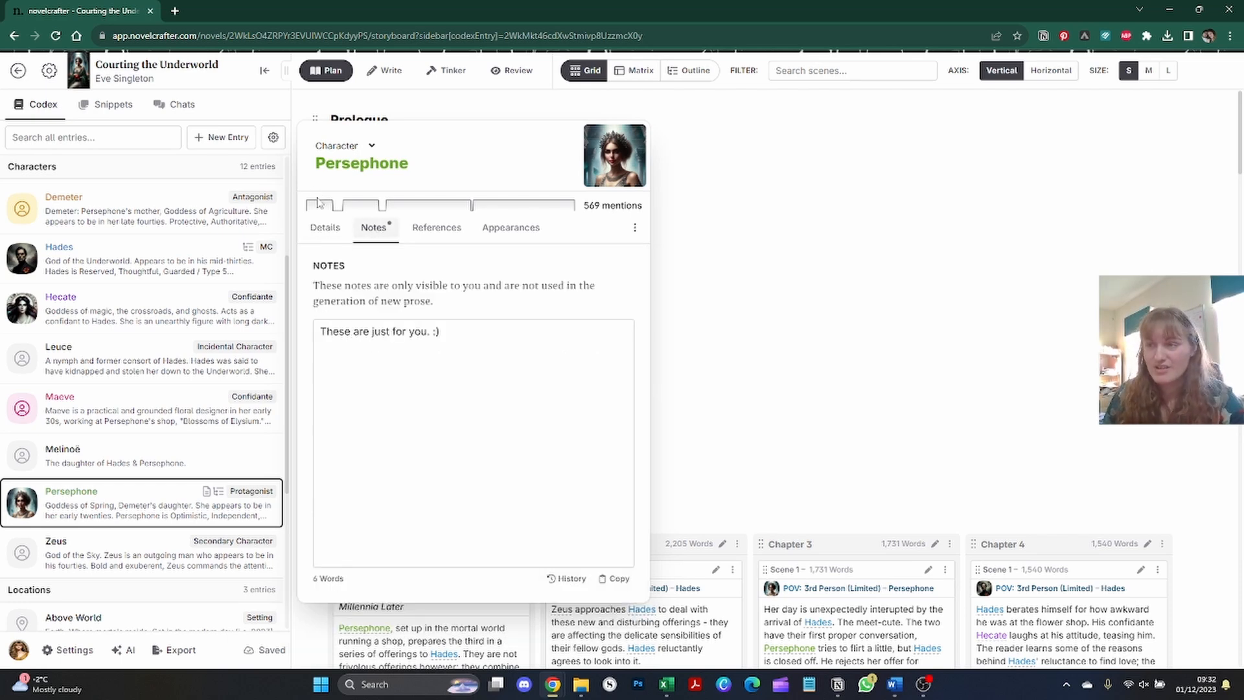
left_click(324, 228)
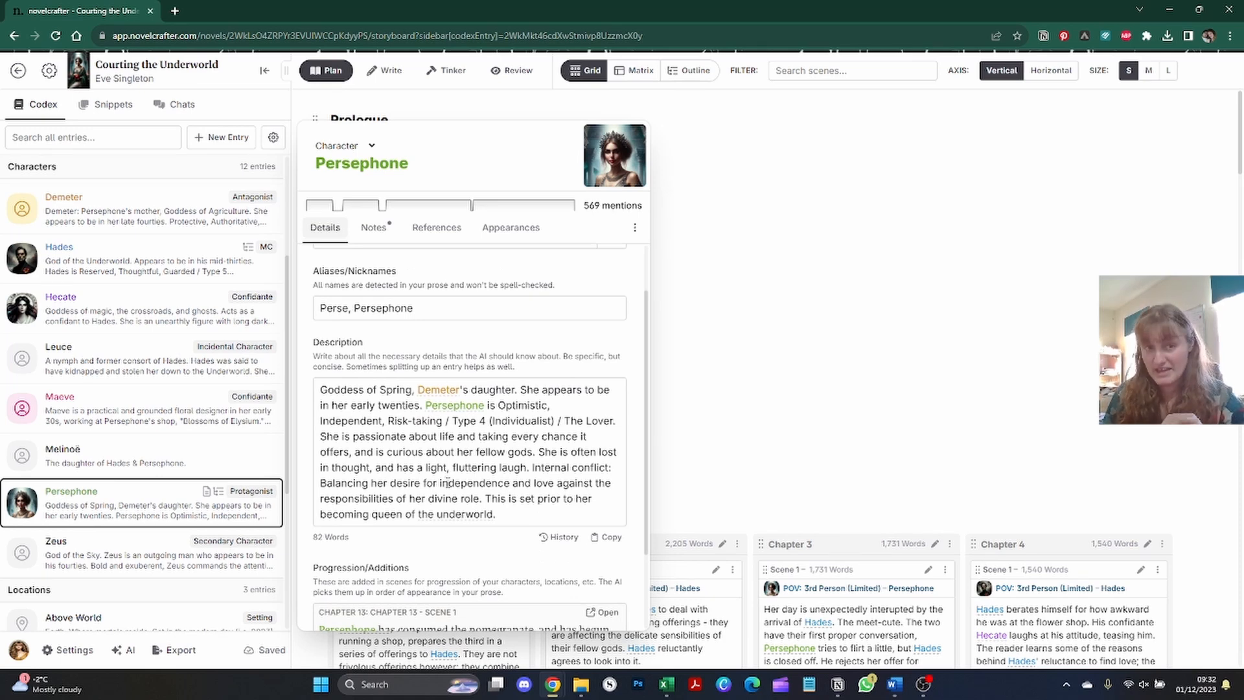
left_click(372, 227)
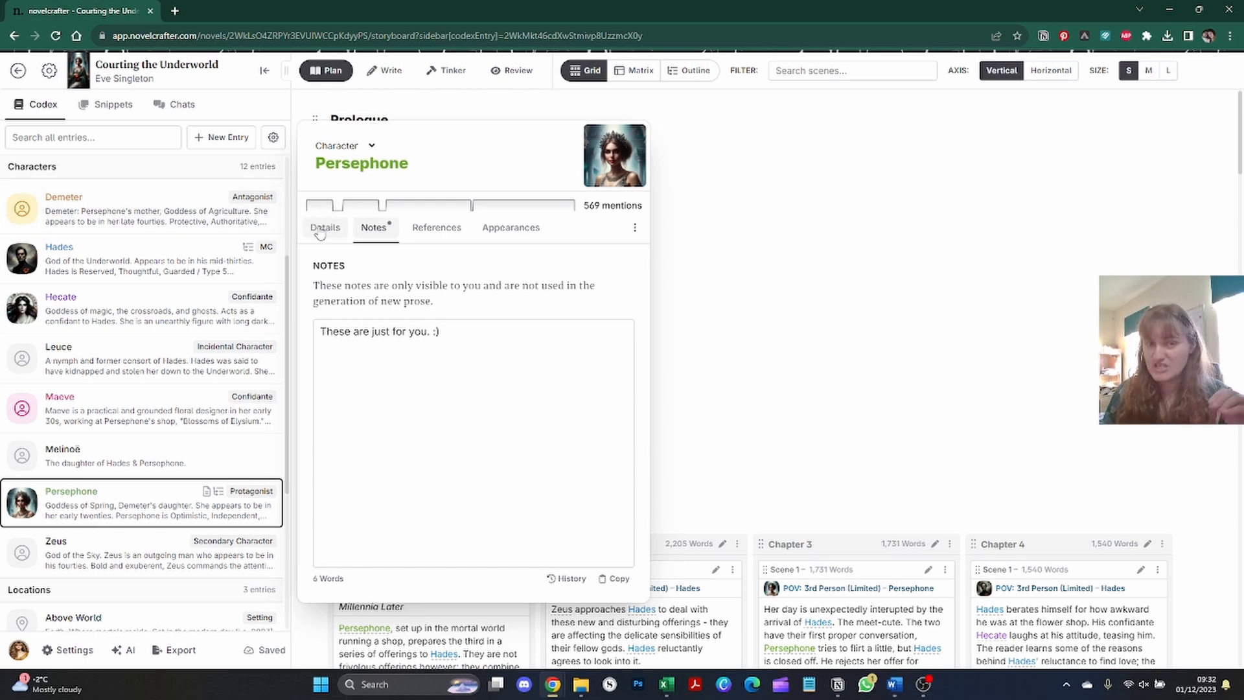
left_click(325, 228)
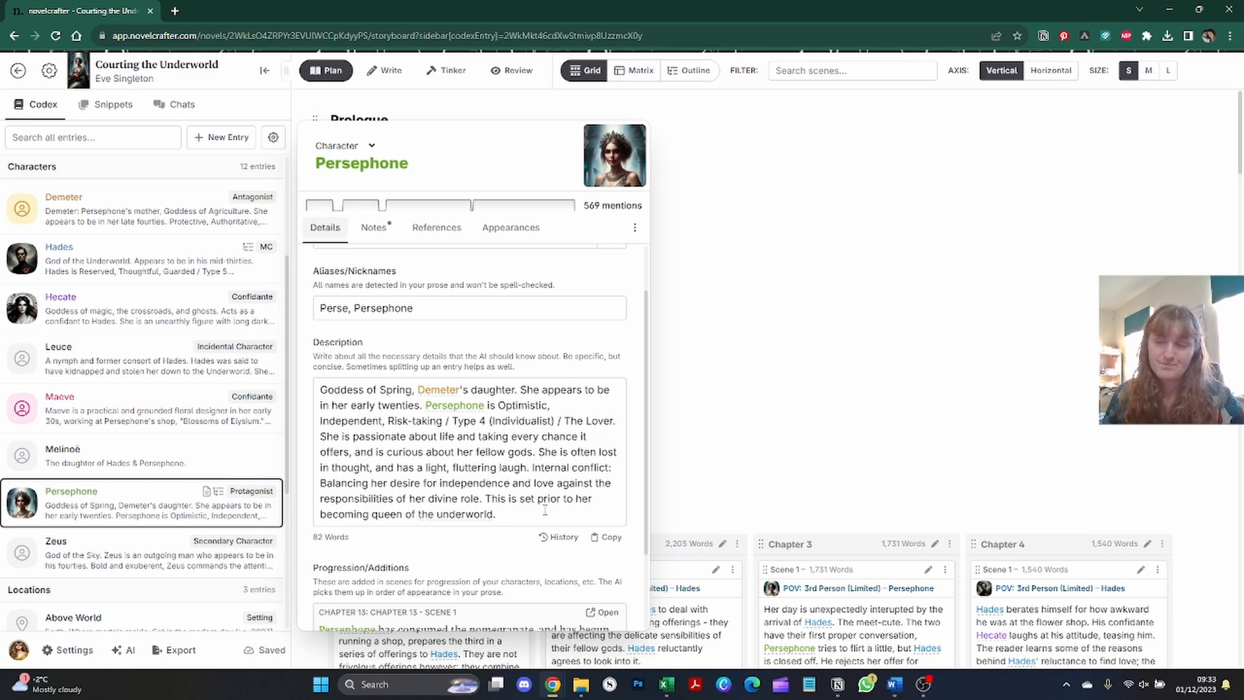
scroll("down", 3)
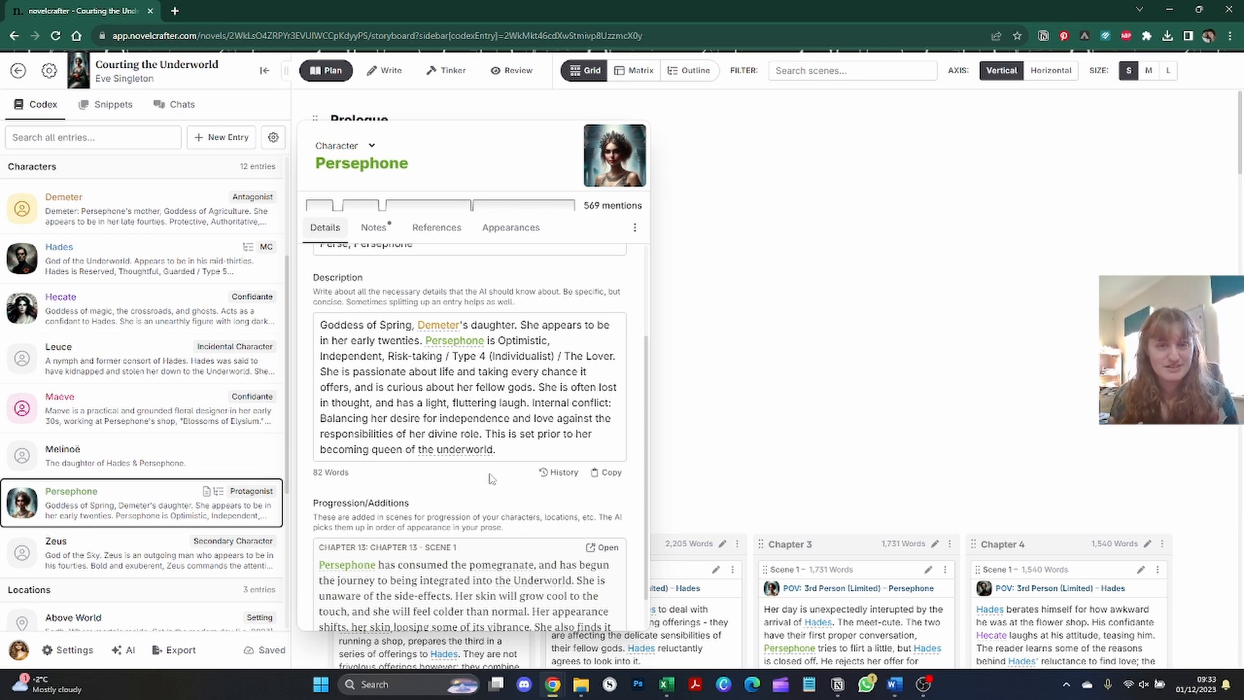
mouse_move(492, 478)
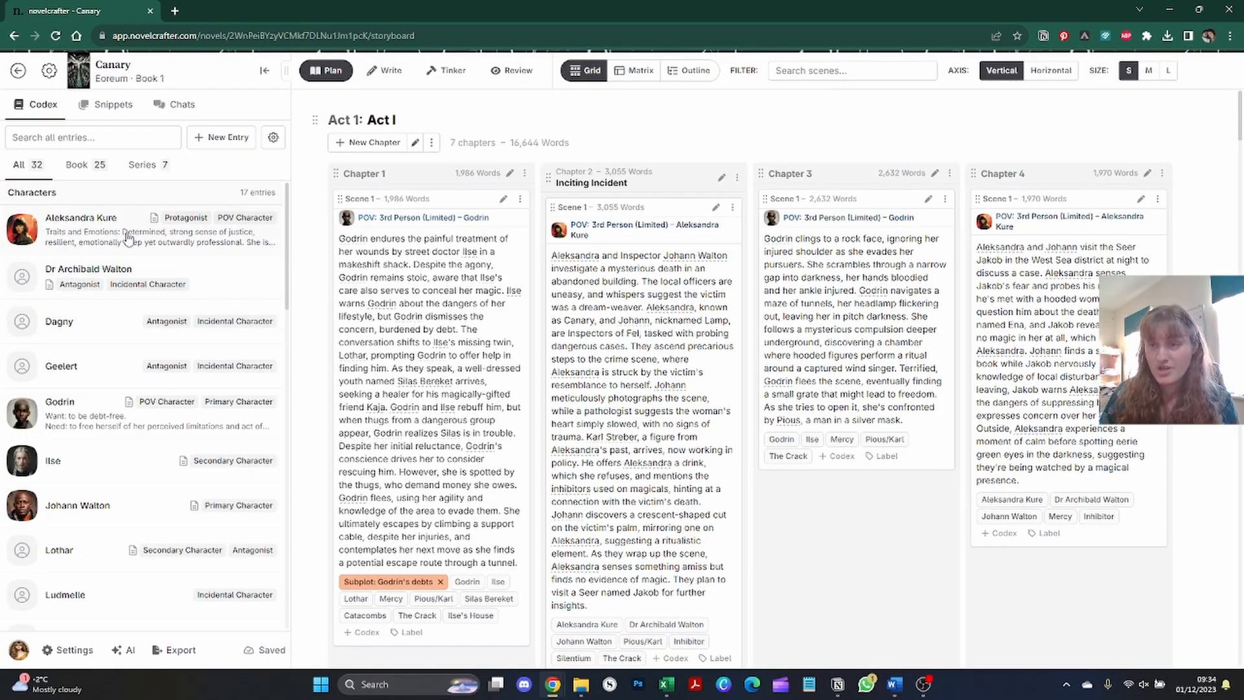
left_click(82, 217)
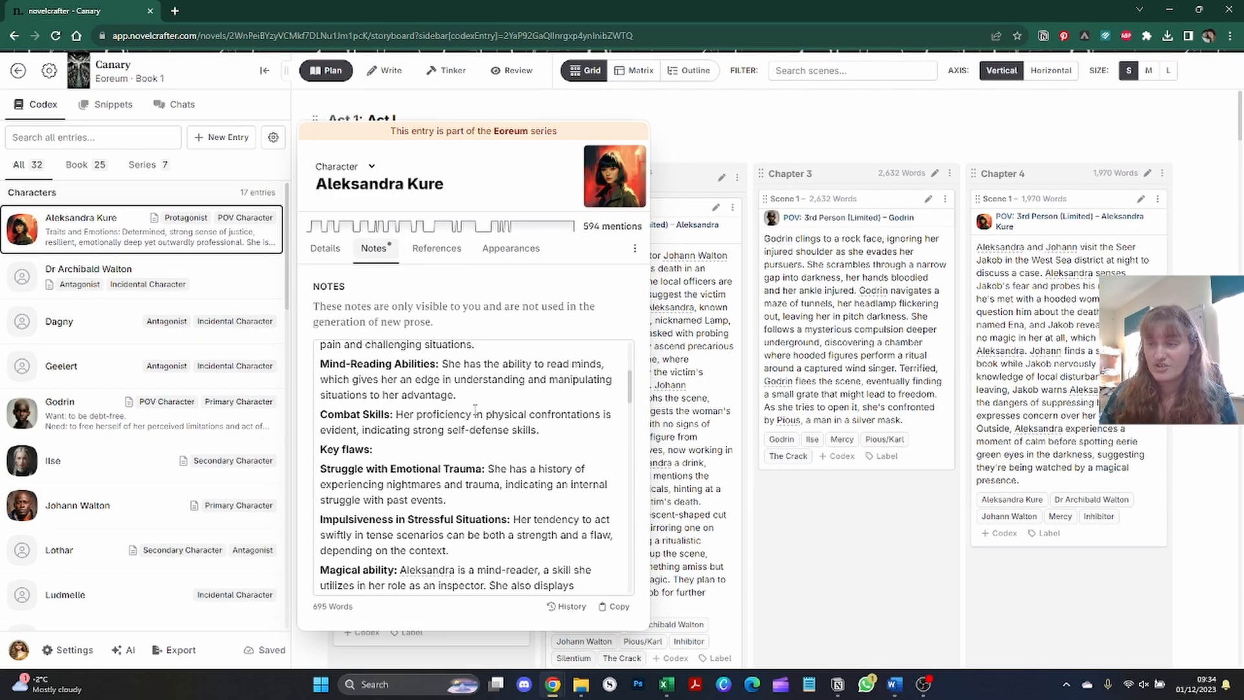
scroll("down", 3)
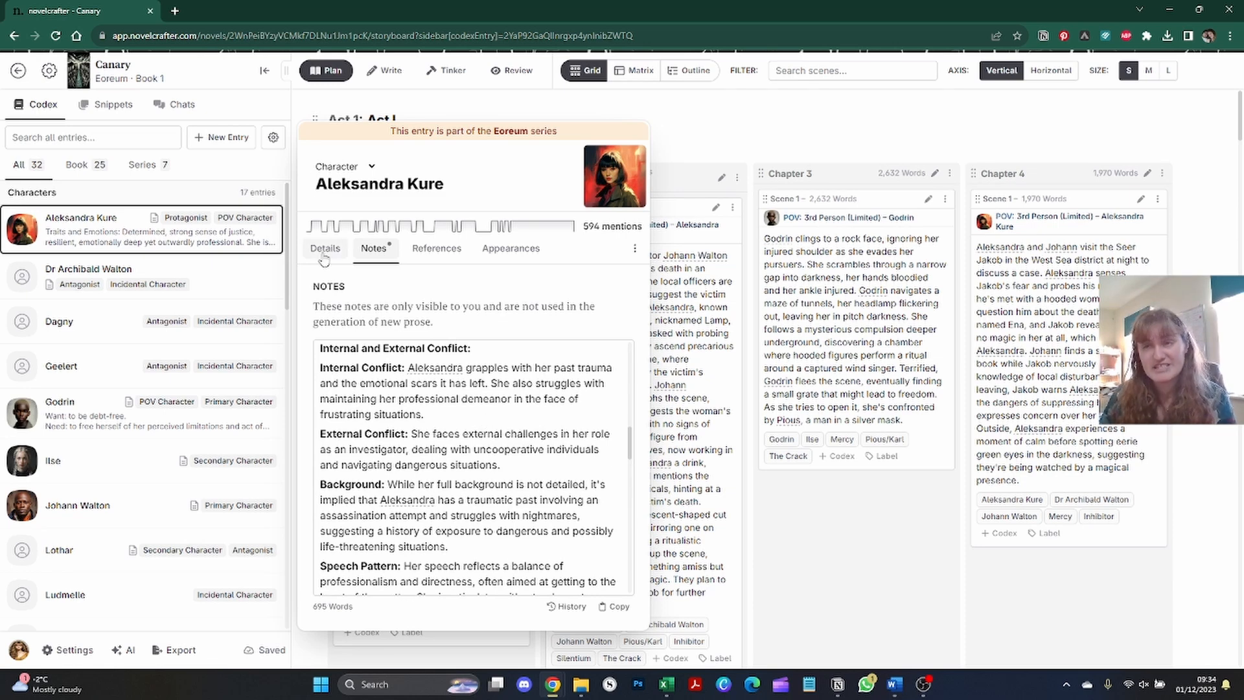
left_click(325, 248)
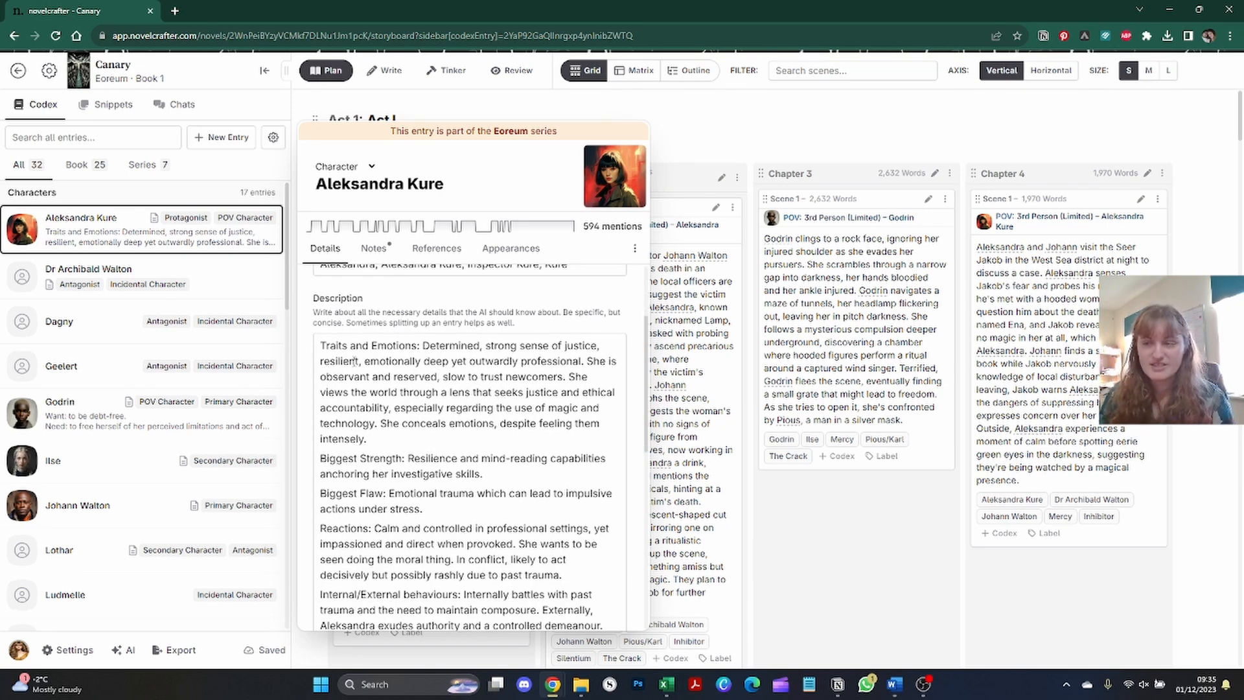
scroll("down", 3)
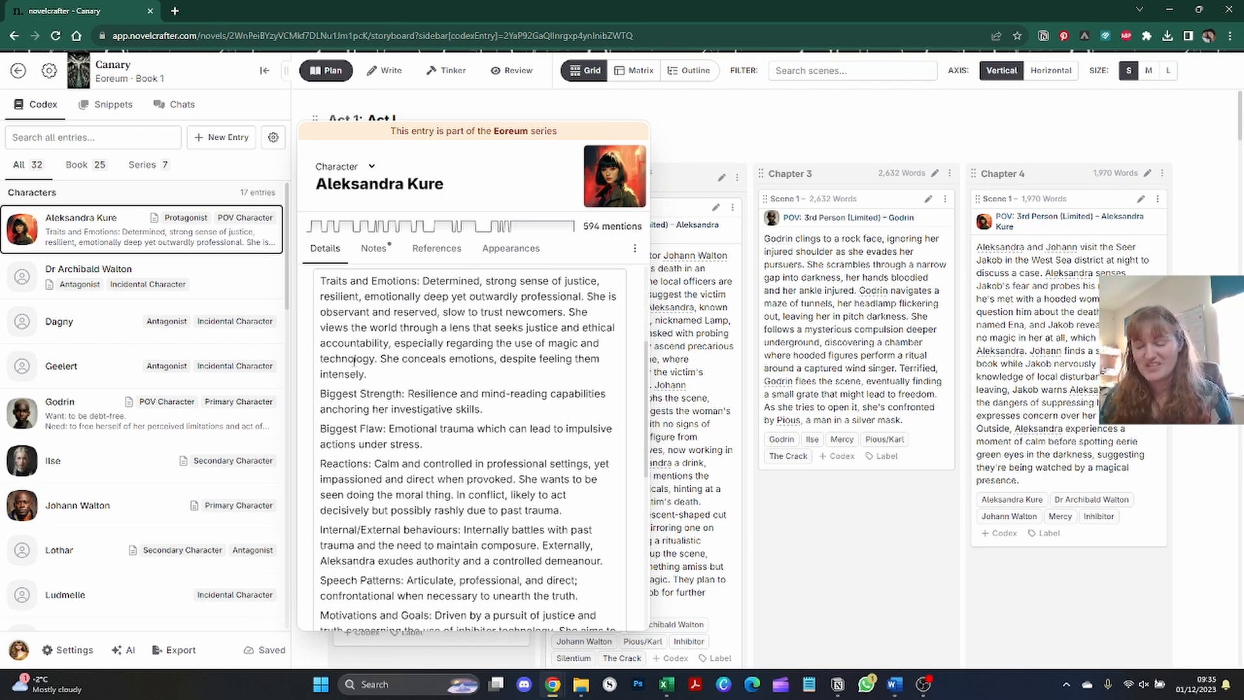
scroll("down", 3)
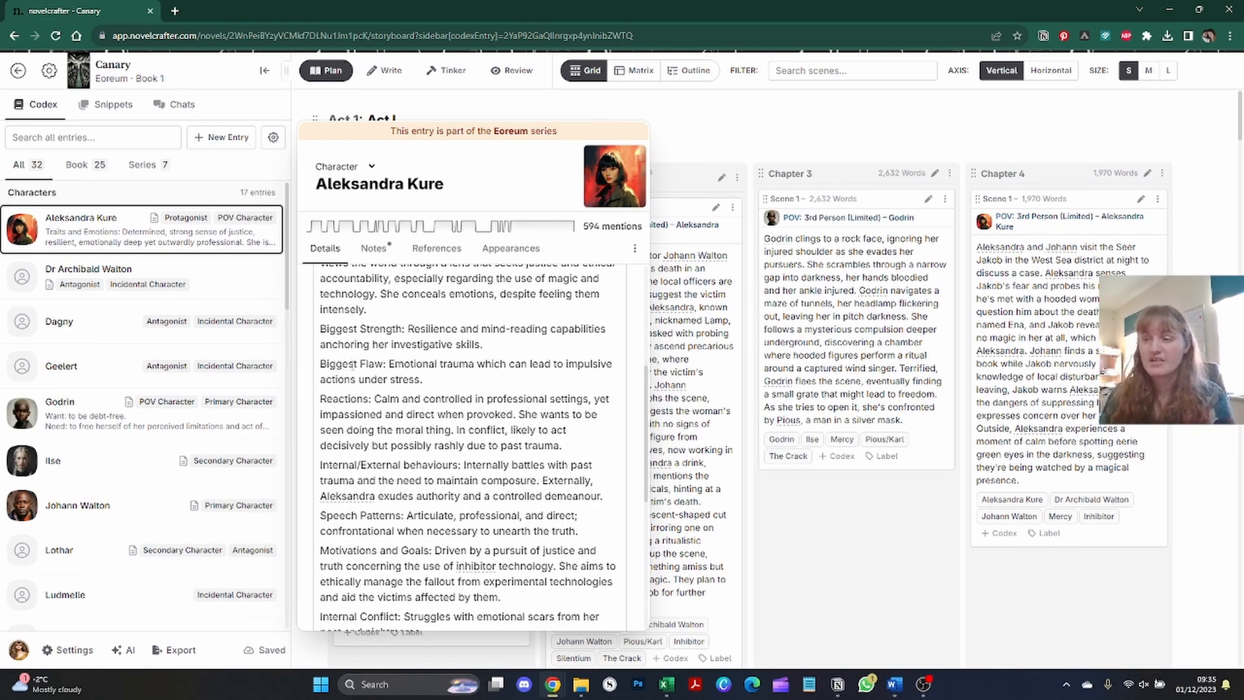
scroll("down", 3)
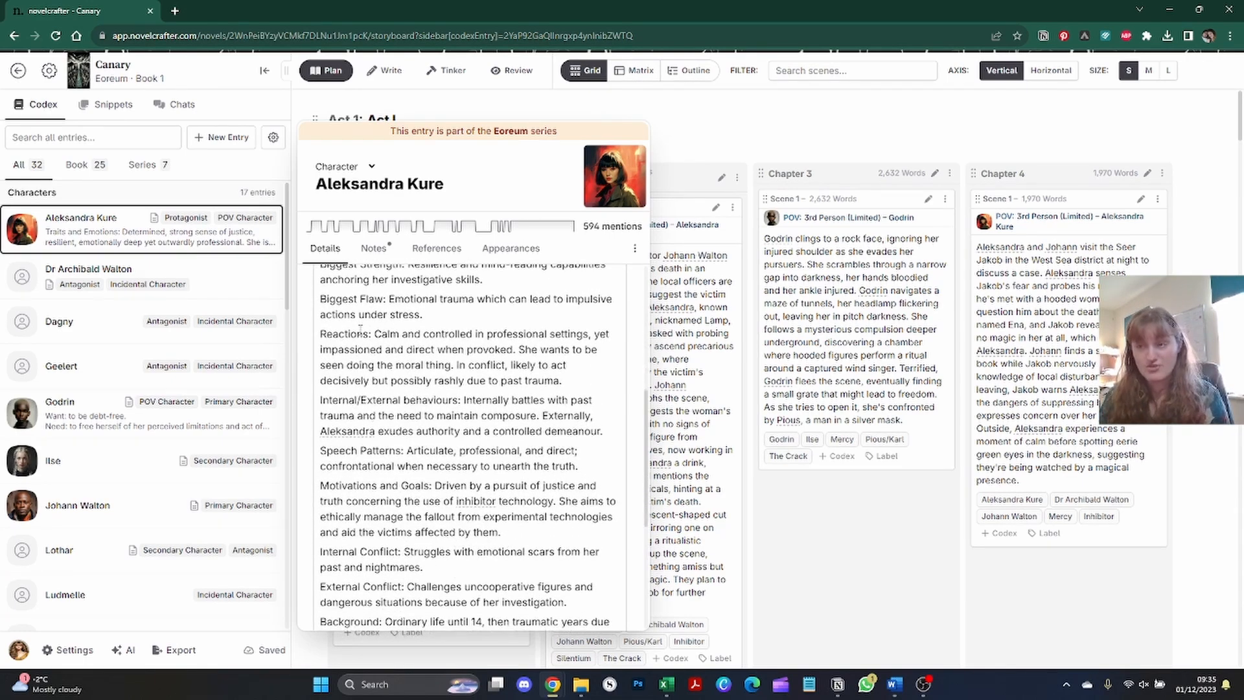
scroll("down", 3)
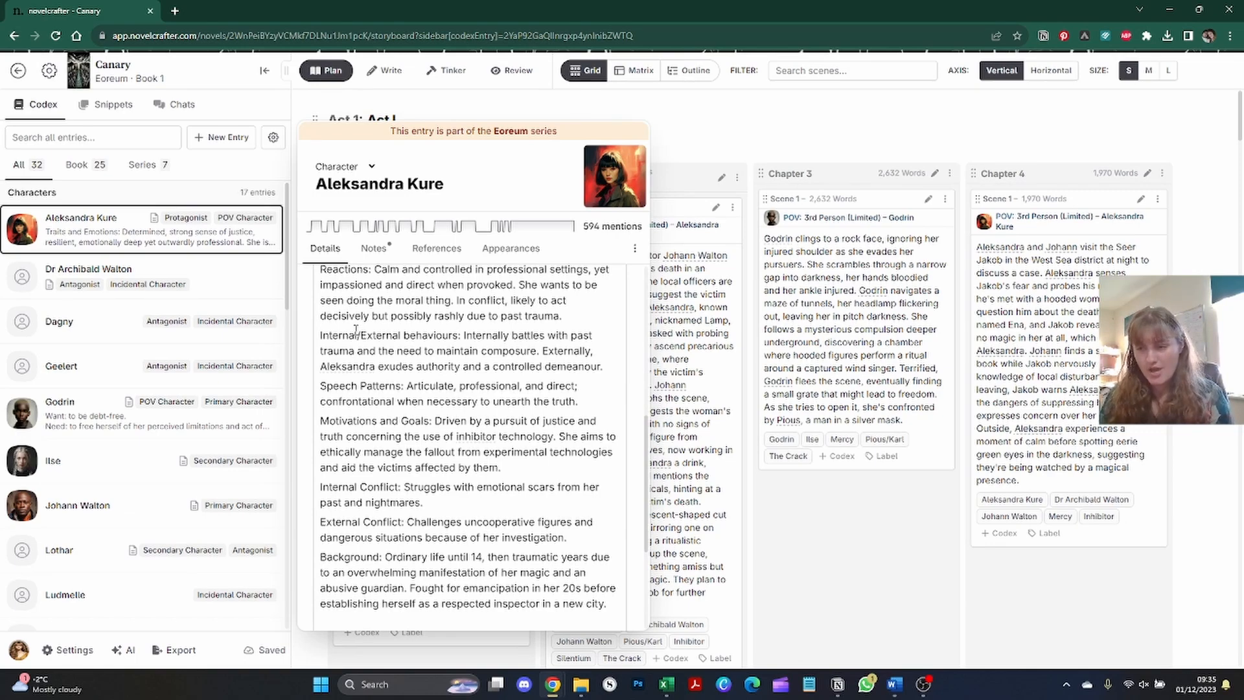
scroll("down", 3)
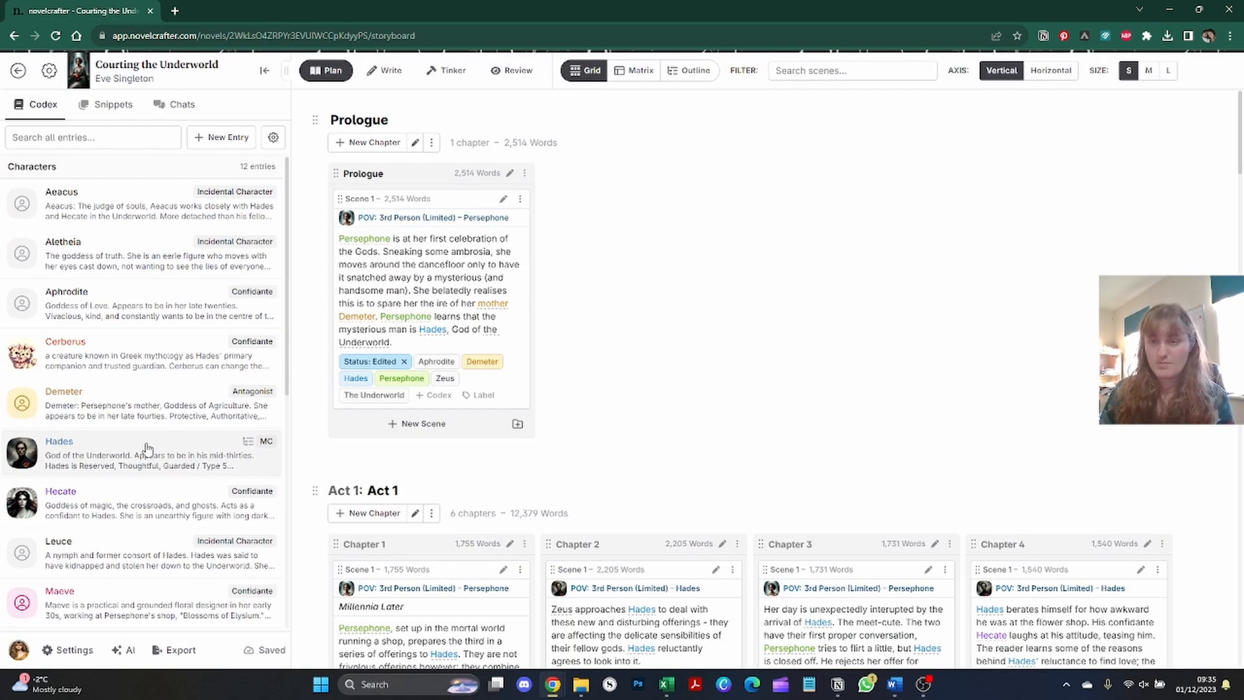
scroll("down", 3)
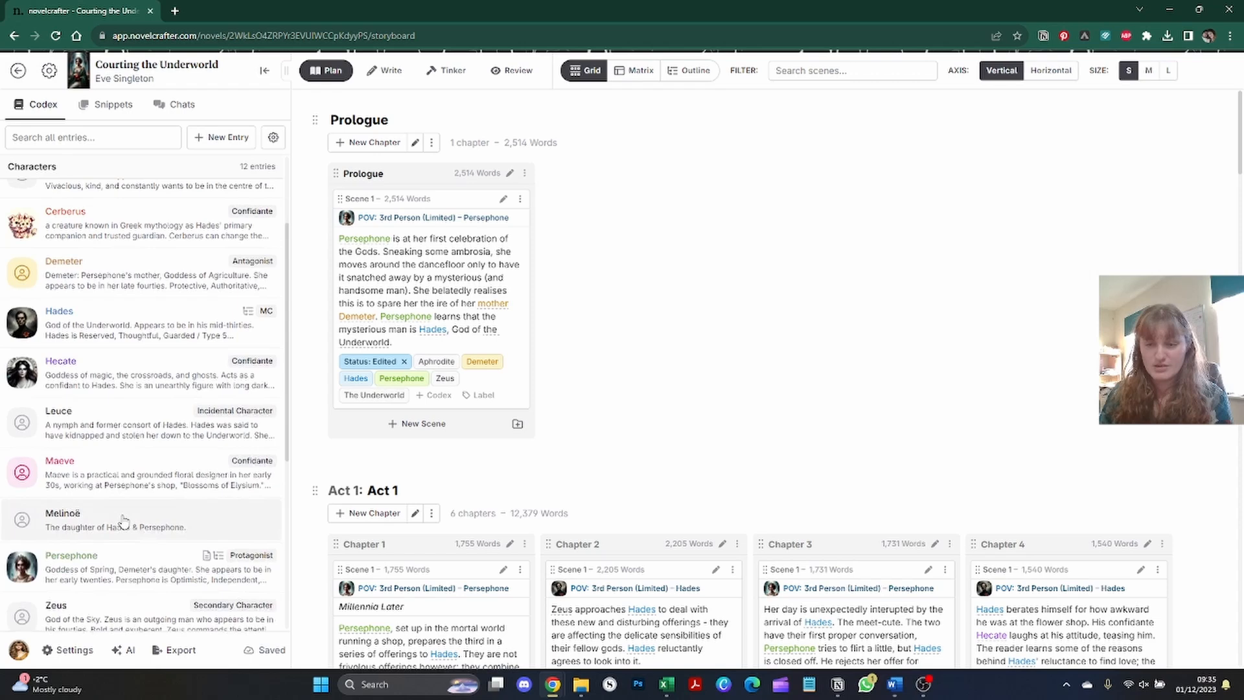
left_click(71, 574)
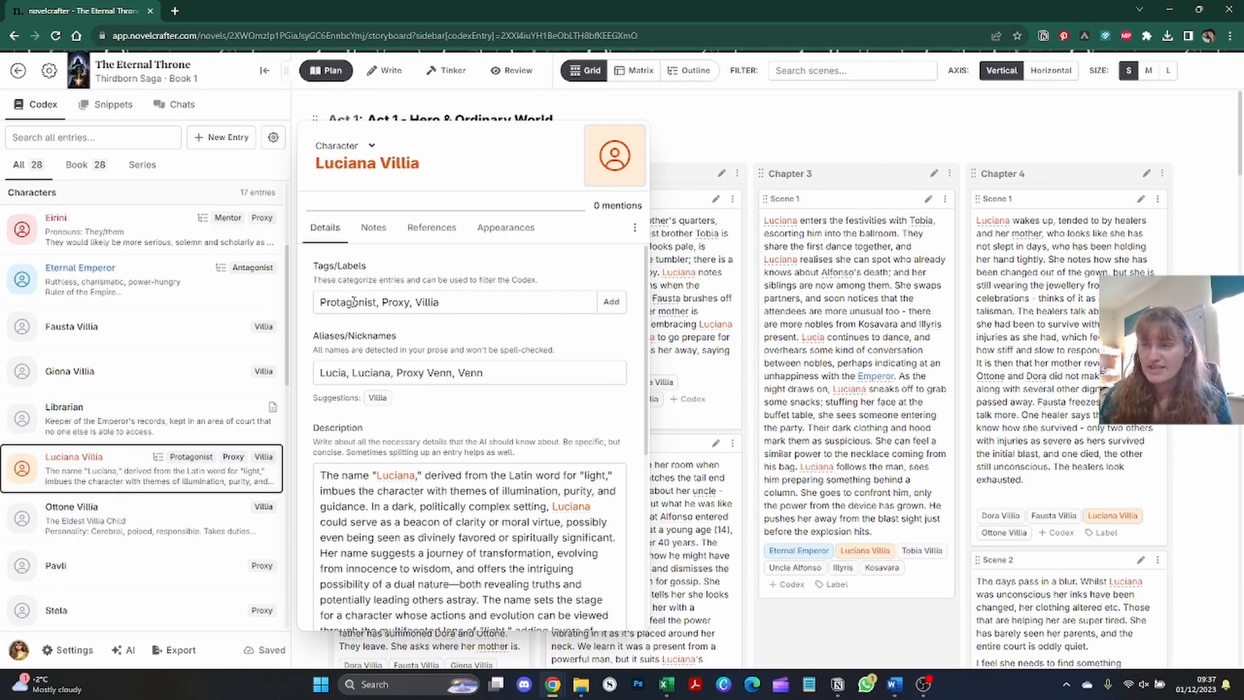
left_click(610, 302)
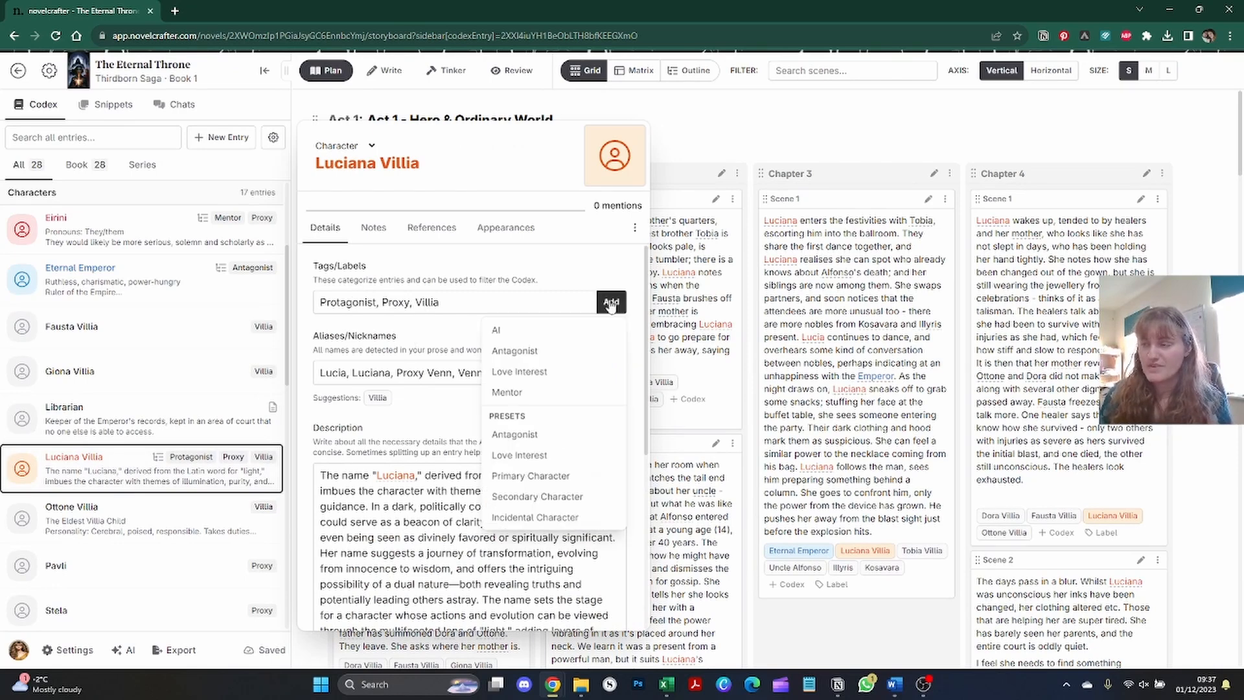
mouse_move(507, 391)
type(",")
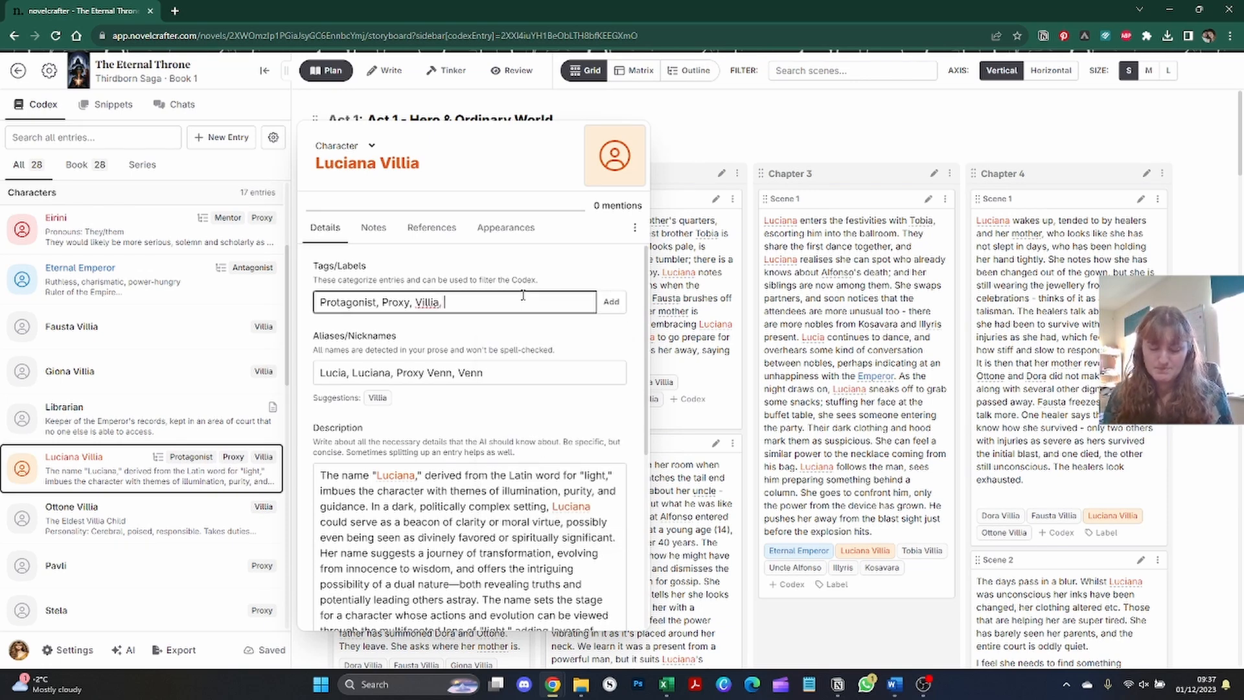
type("Main Character")
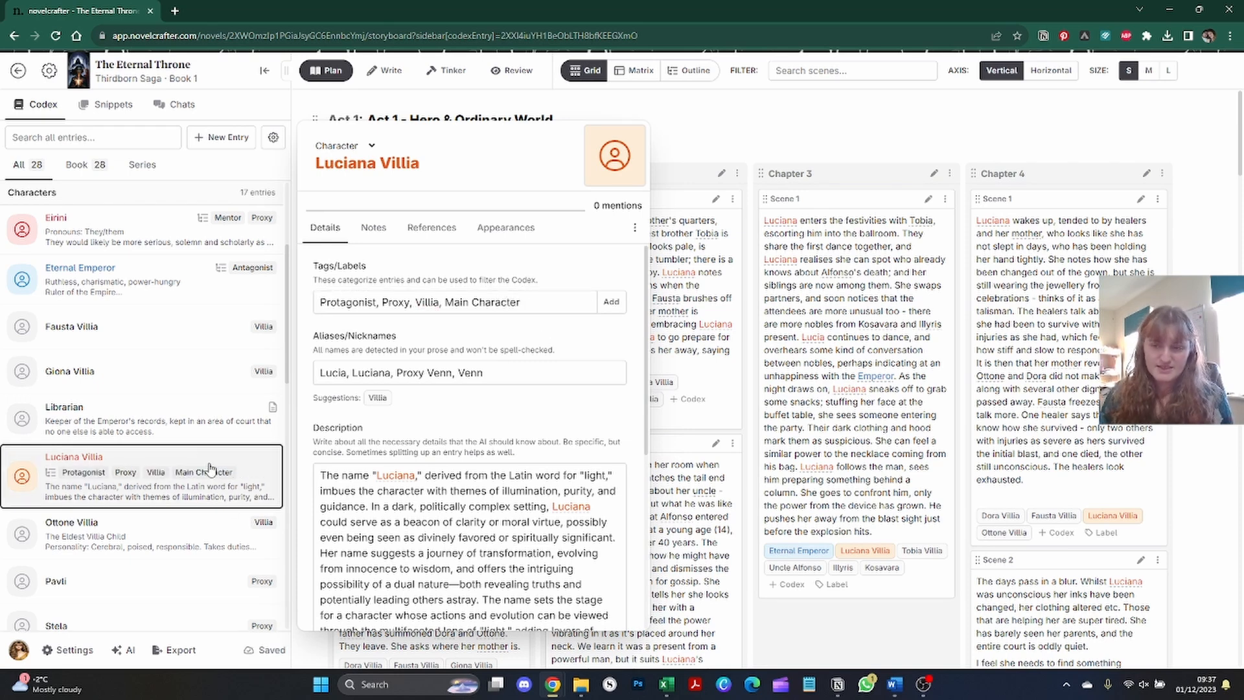
mouse_move(422, 340)
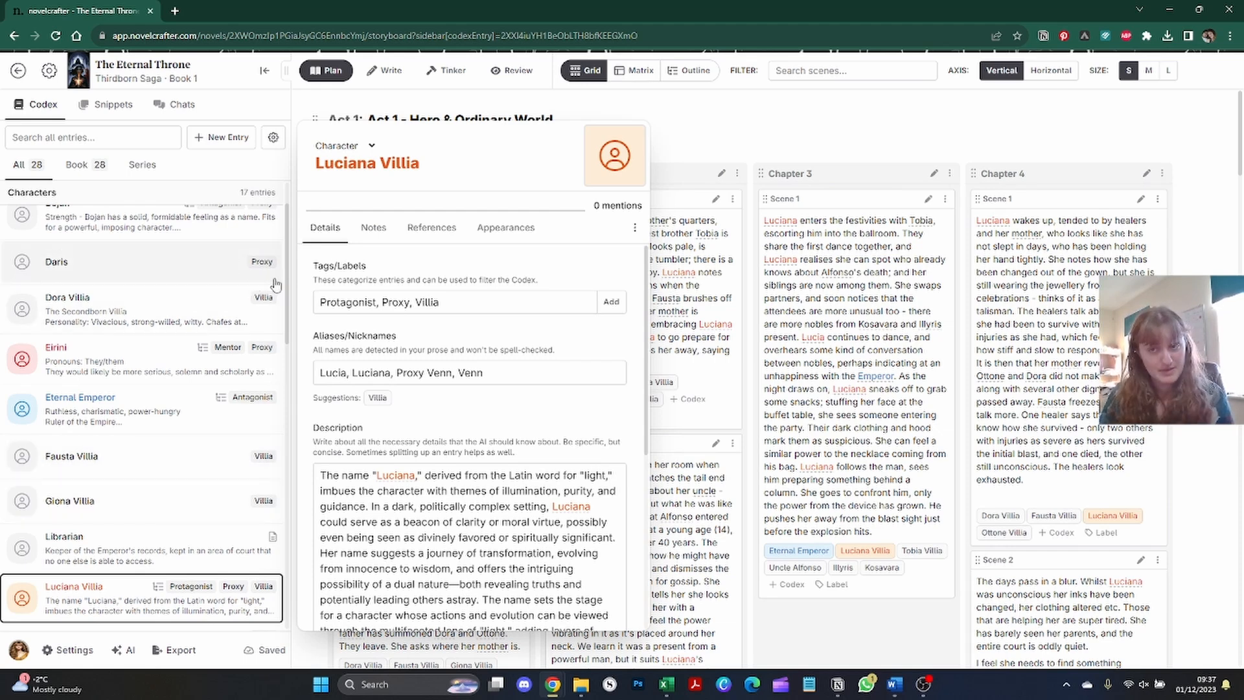
left_click(635, 228)
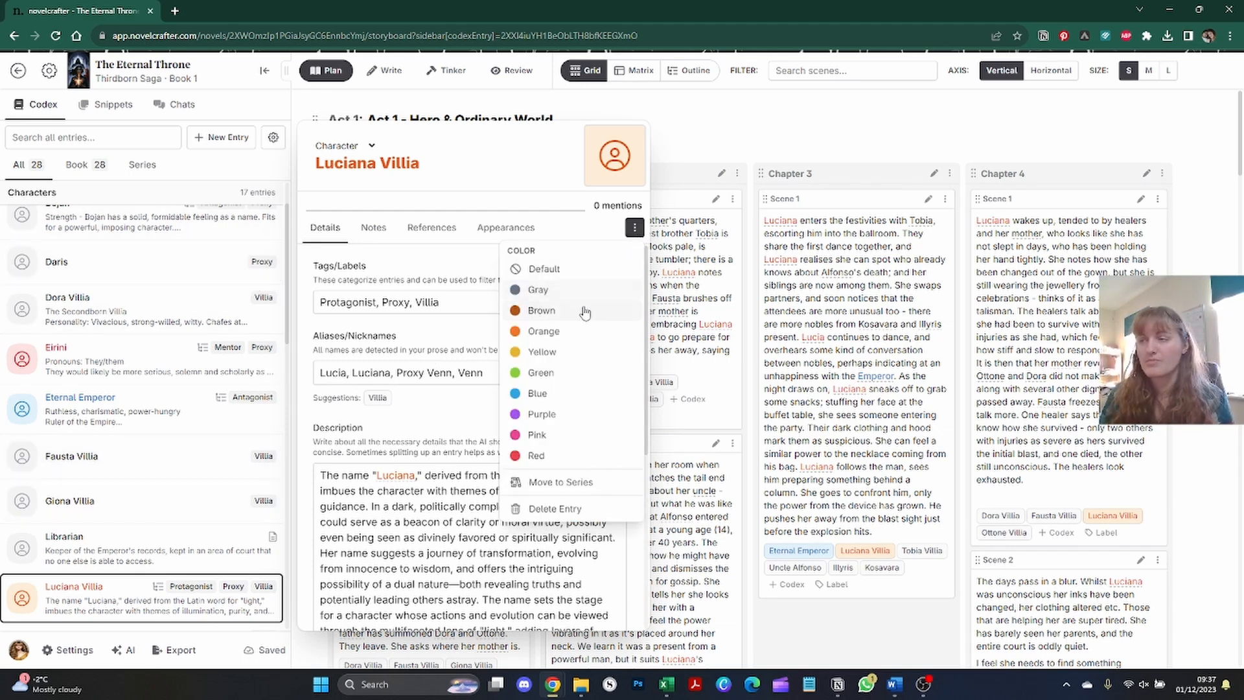
mouse_move(542, 310)
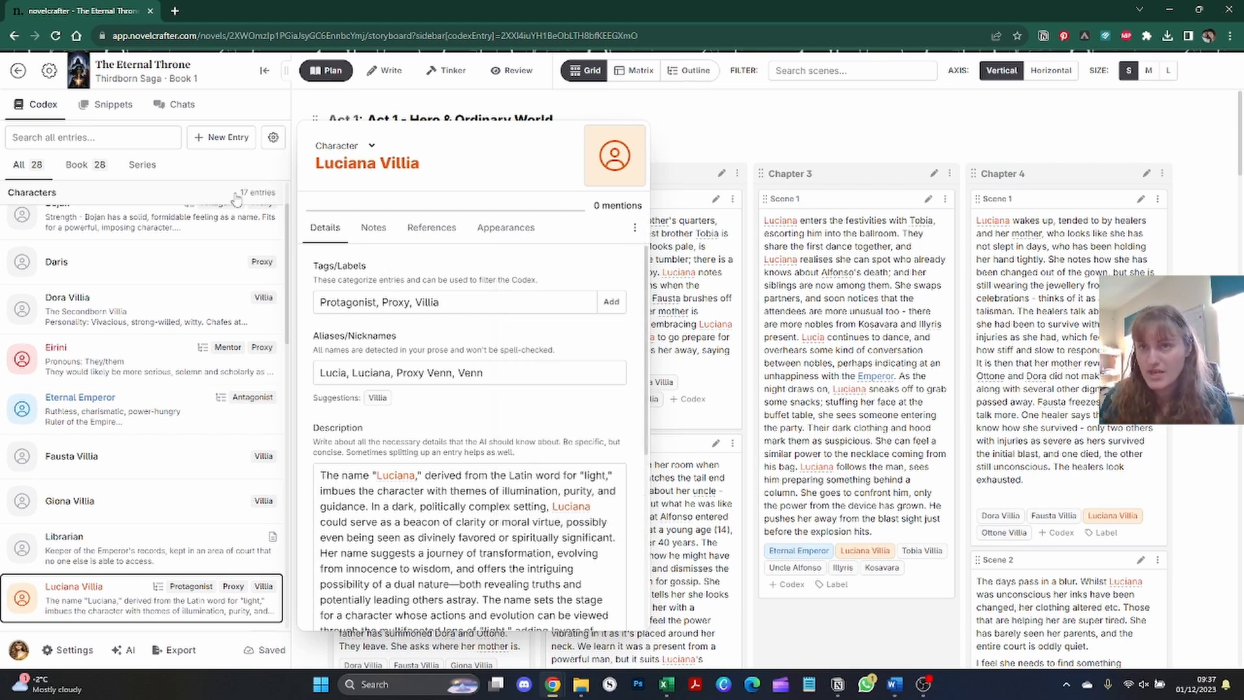
scroll("down", 3)
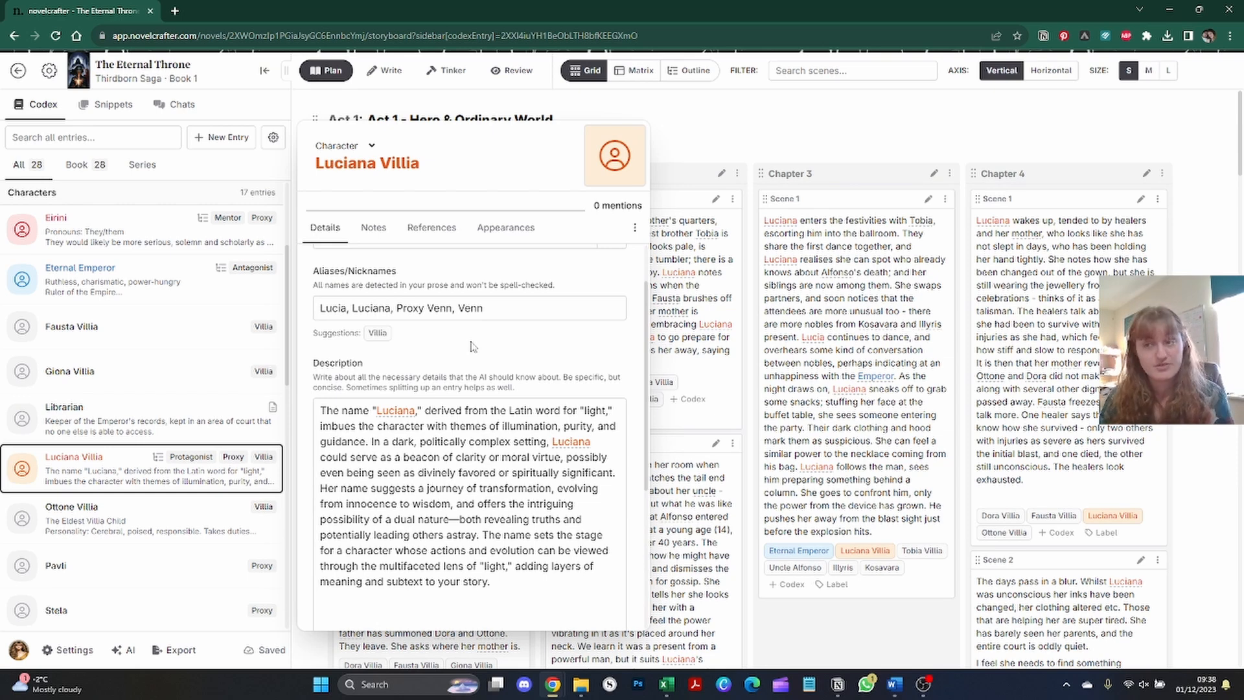
left_click(498, 308)
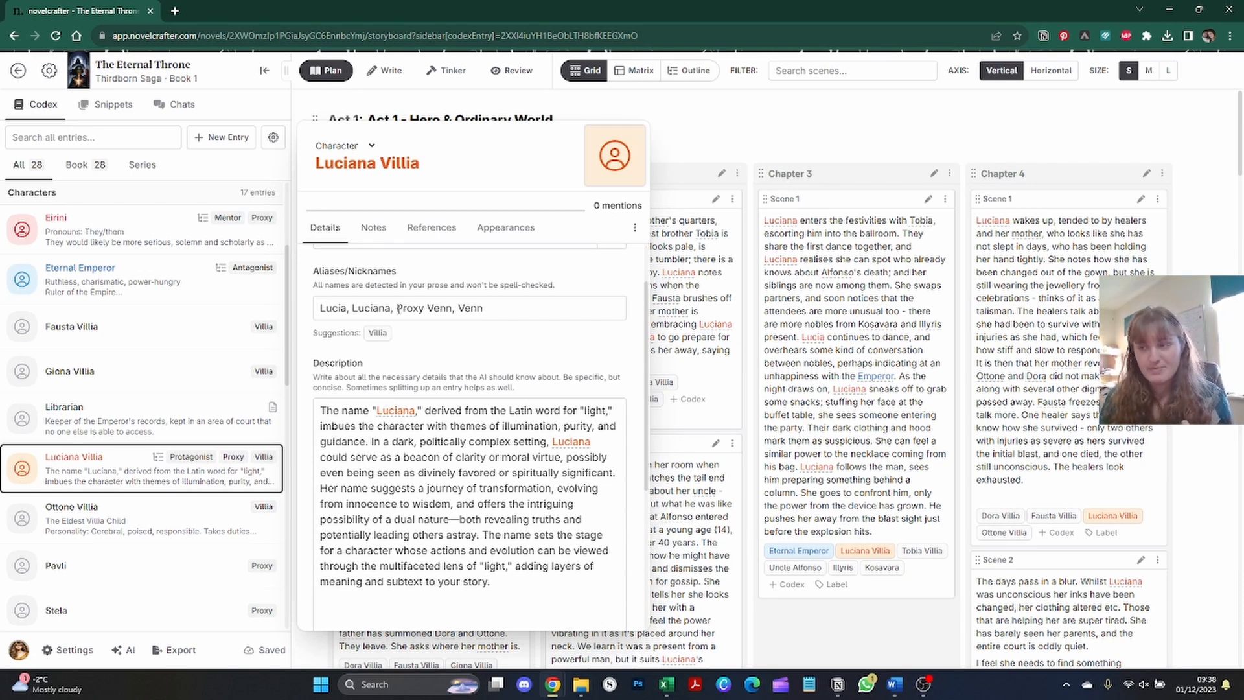
mouse_move(761, 281)
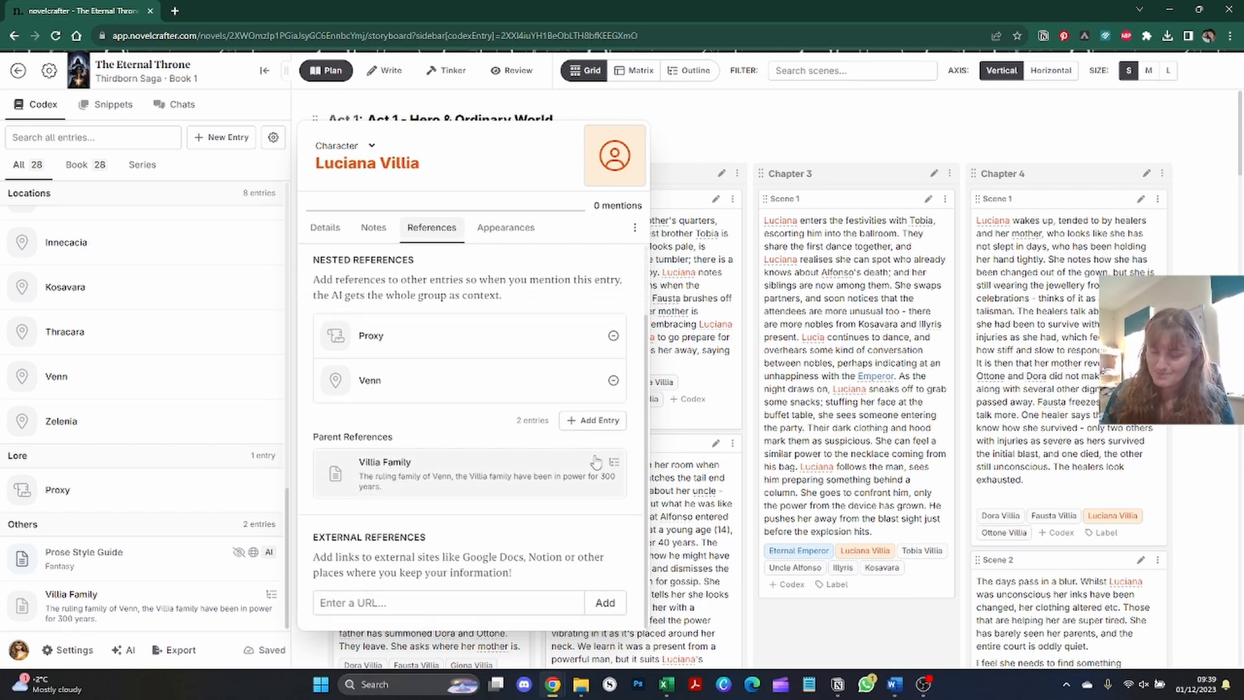
left_click(74, 607)
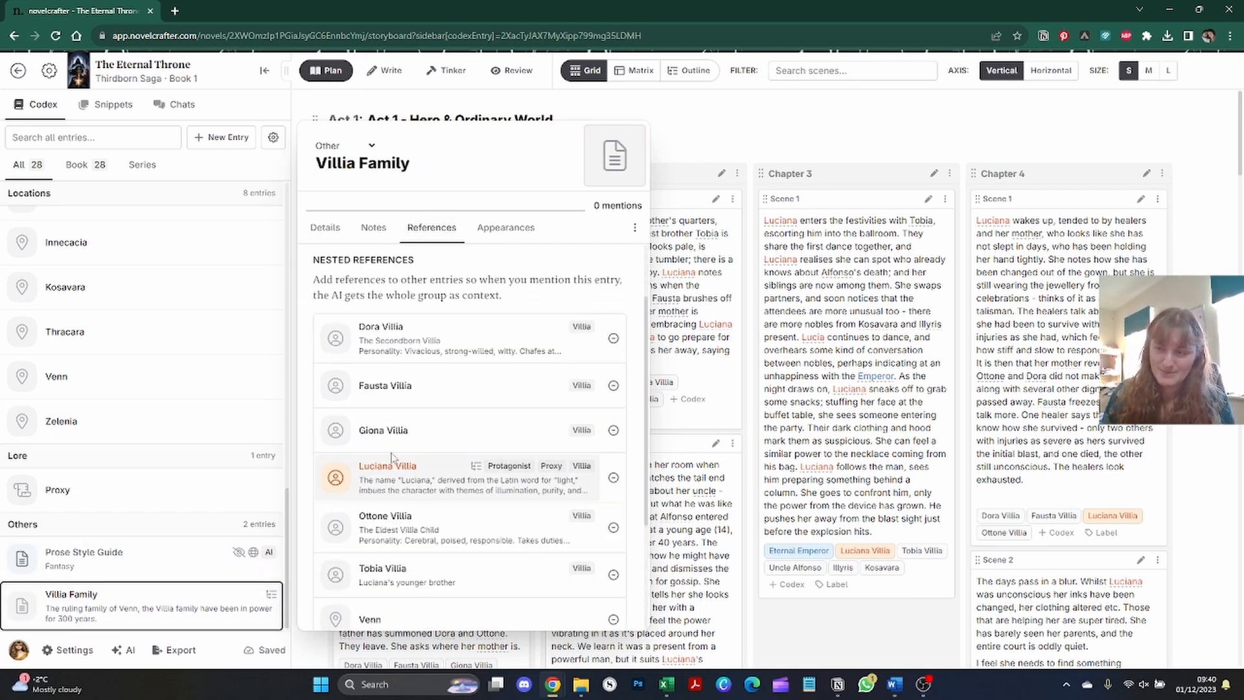
scroll("down", 3)
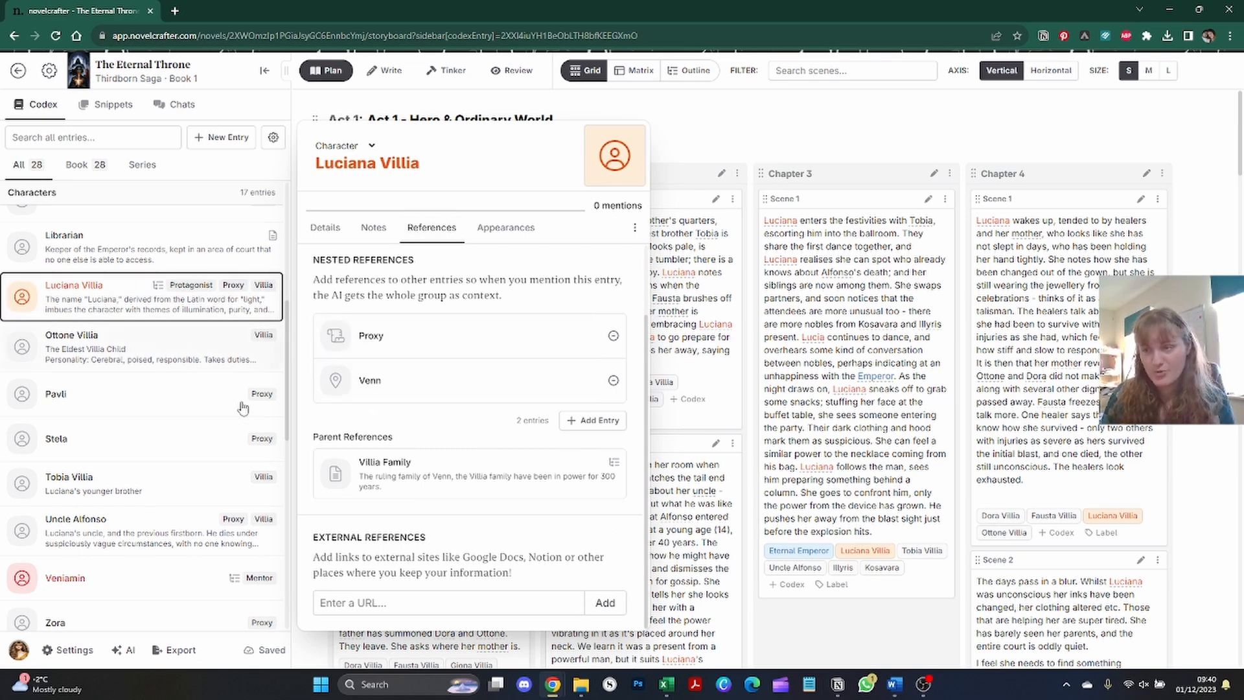
mouse_move(468, 397)
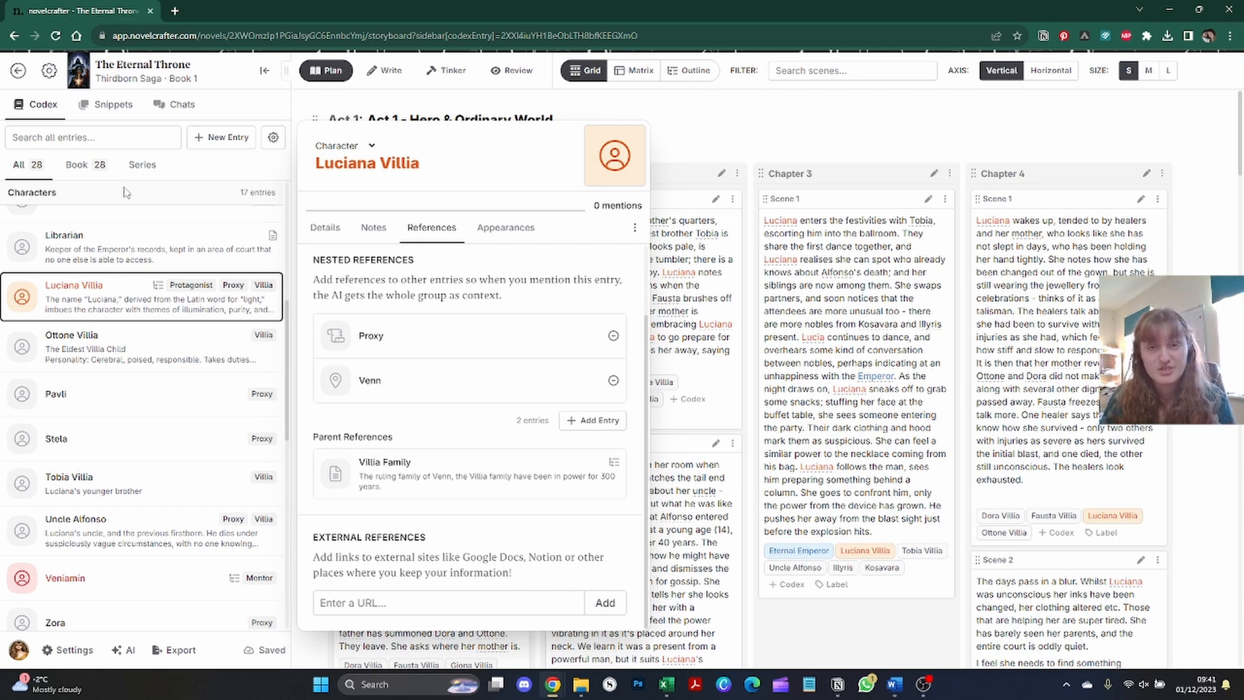
mouse_move(496, 357)
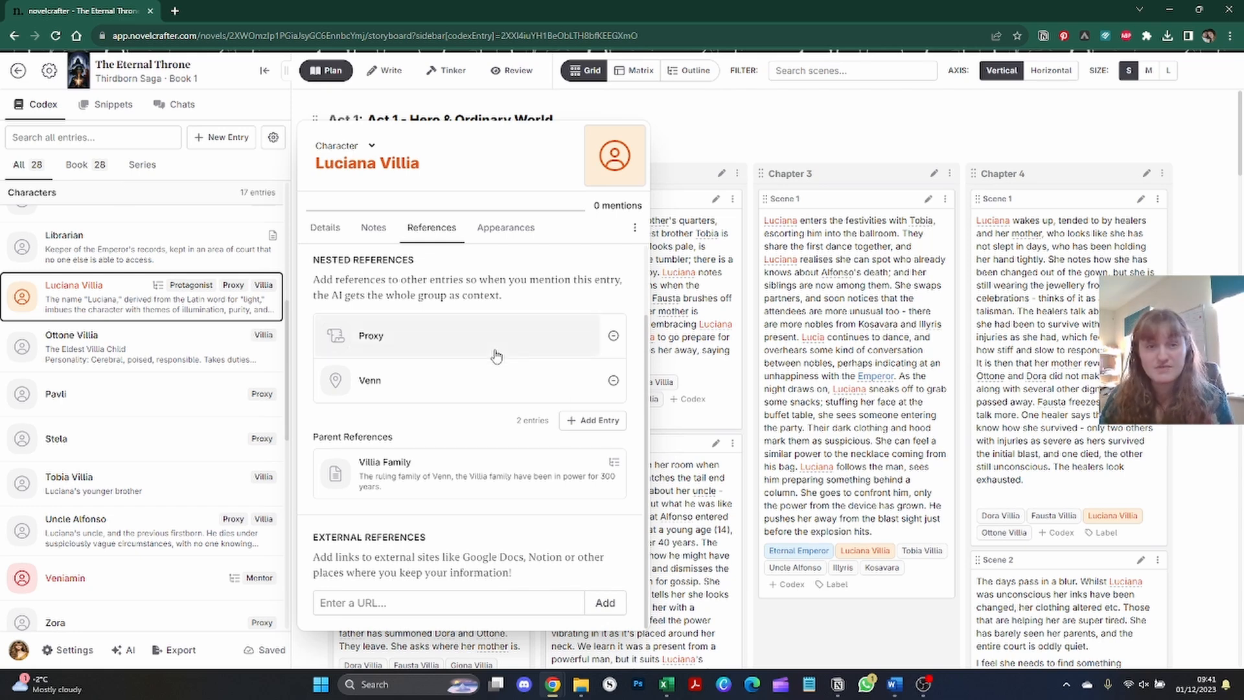
mouse_move(635, 227)
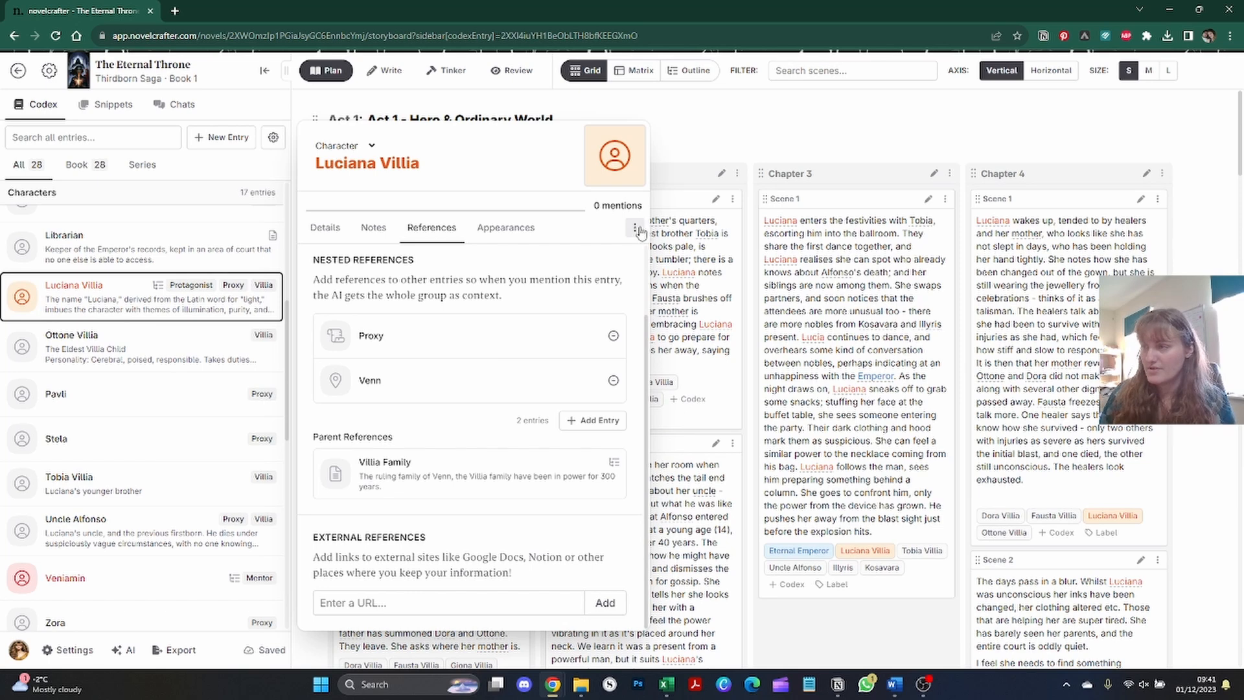
Open Luciana's options menu, then cycle the codex filter through Series, Book and All.
left_click(632, 230)
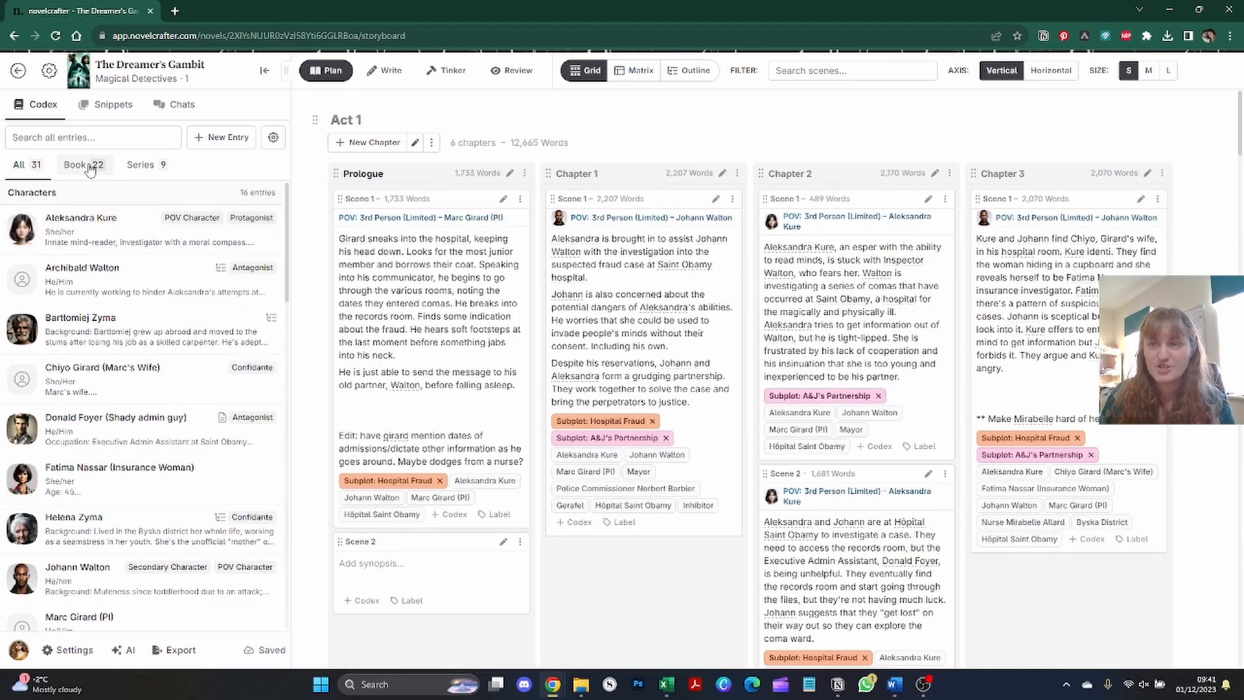
left_click(143, 165)
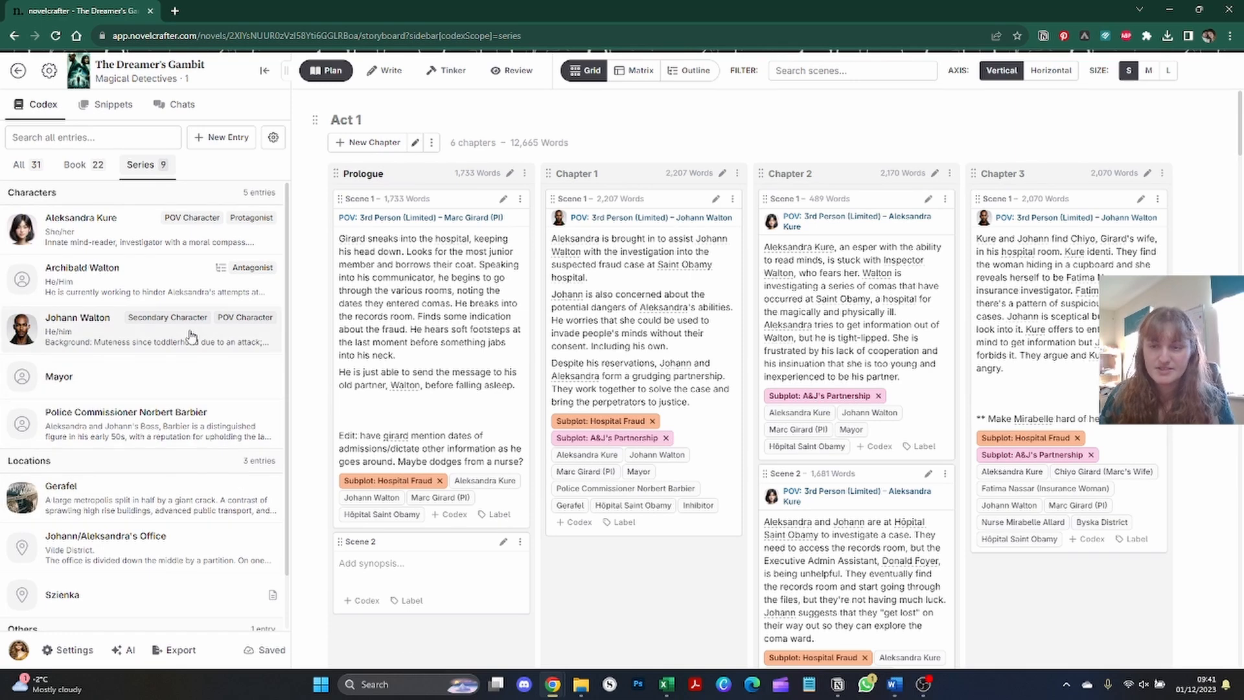
scroll("down", 3)
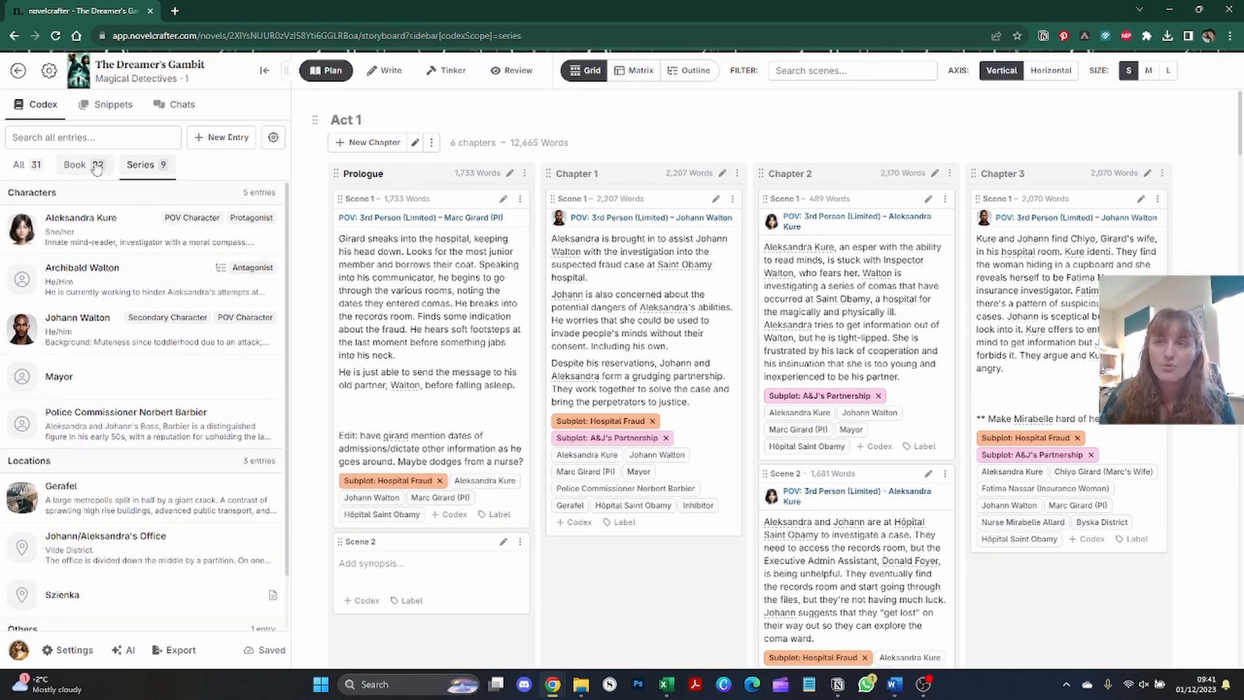
left_click(74, 165)
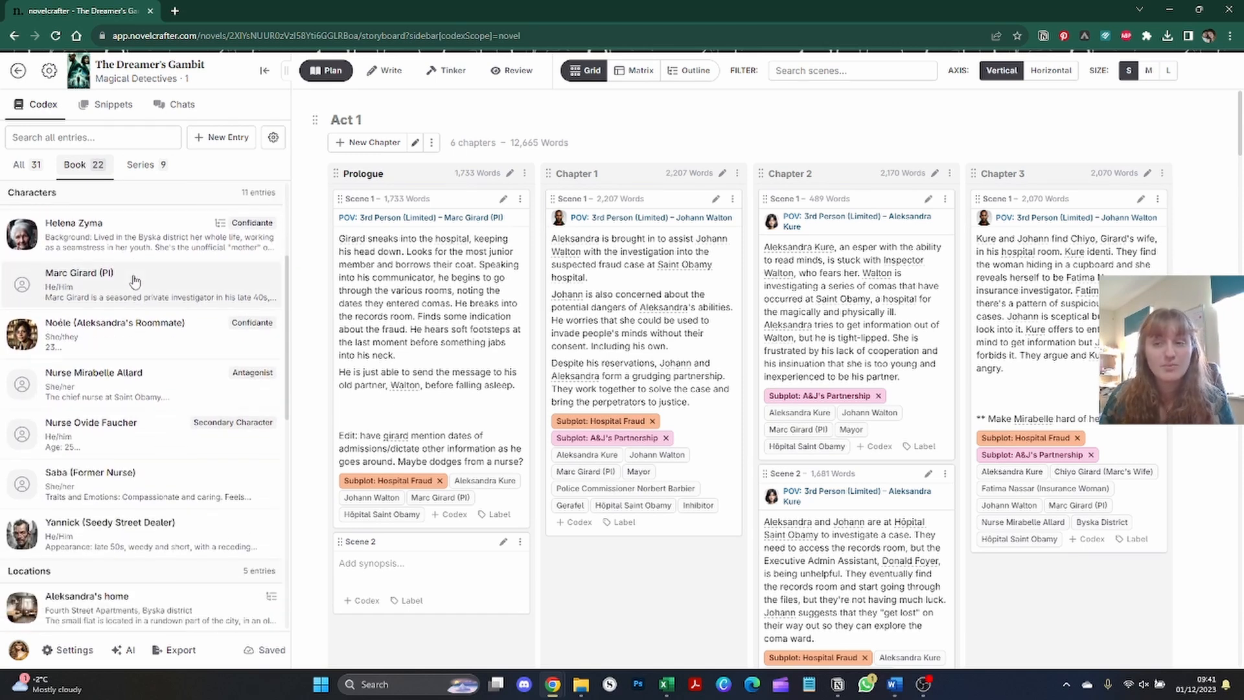
left_click(18, 165)
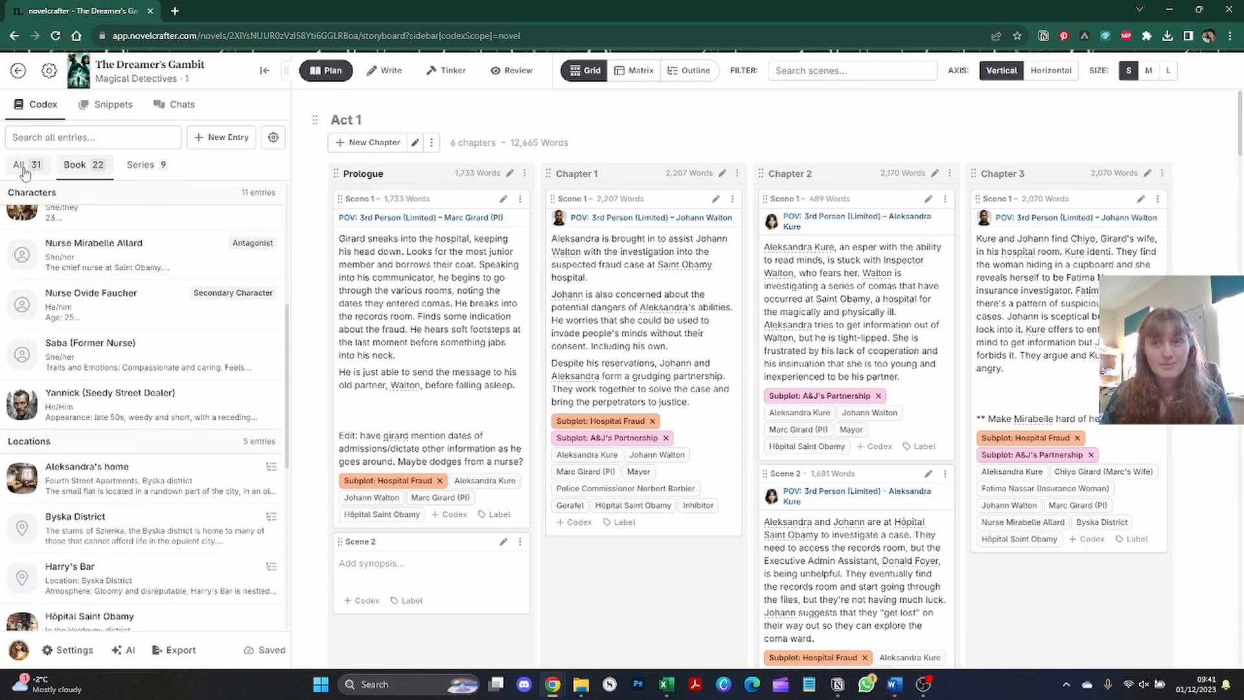
left_click(16, 165)
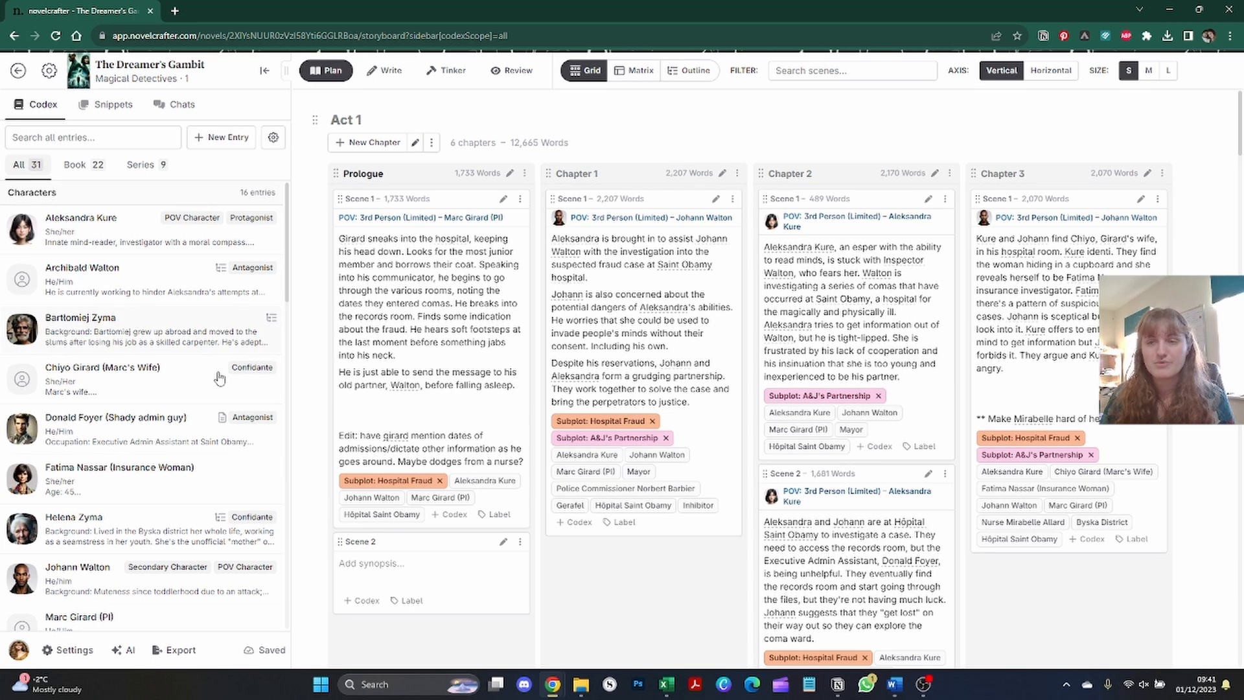
scroll("down", 3)
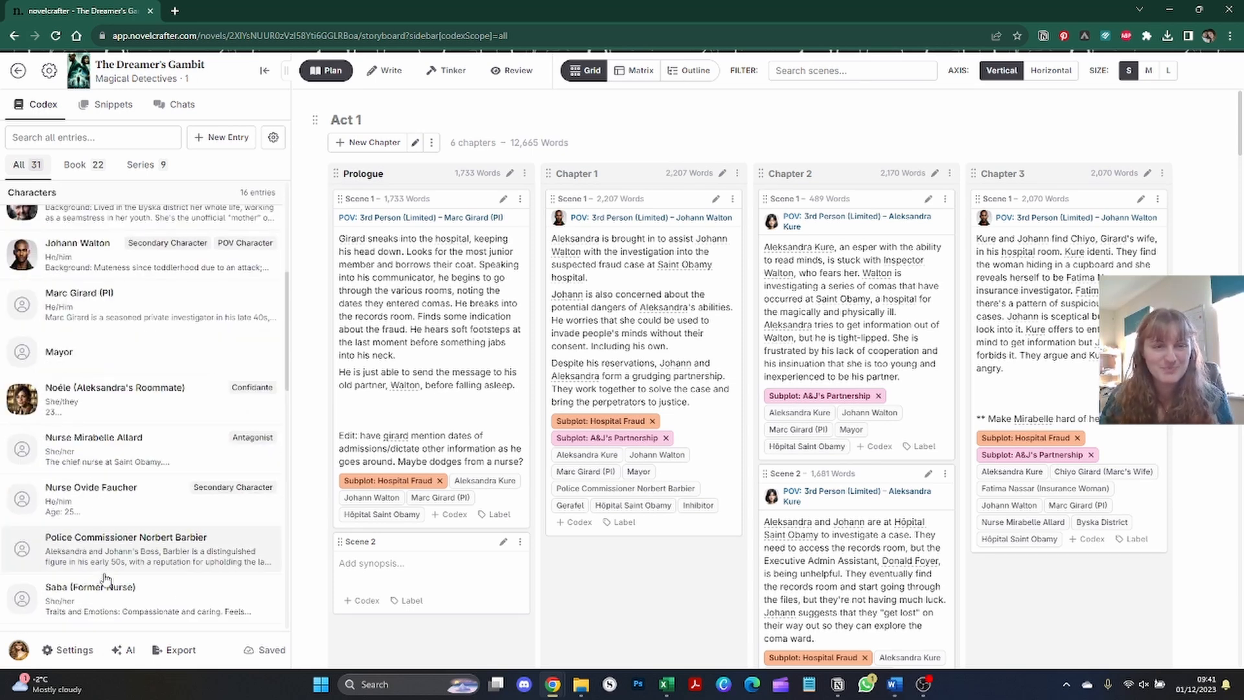
left_click(139, 165)
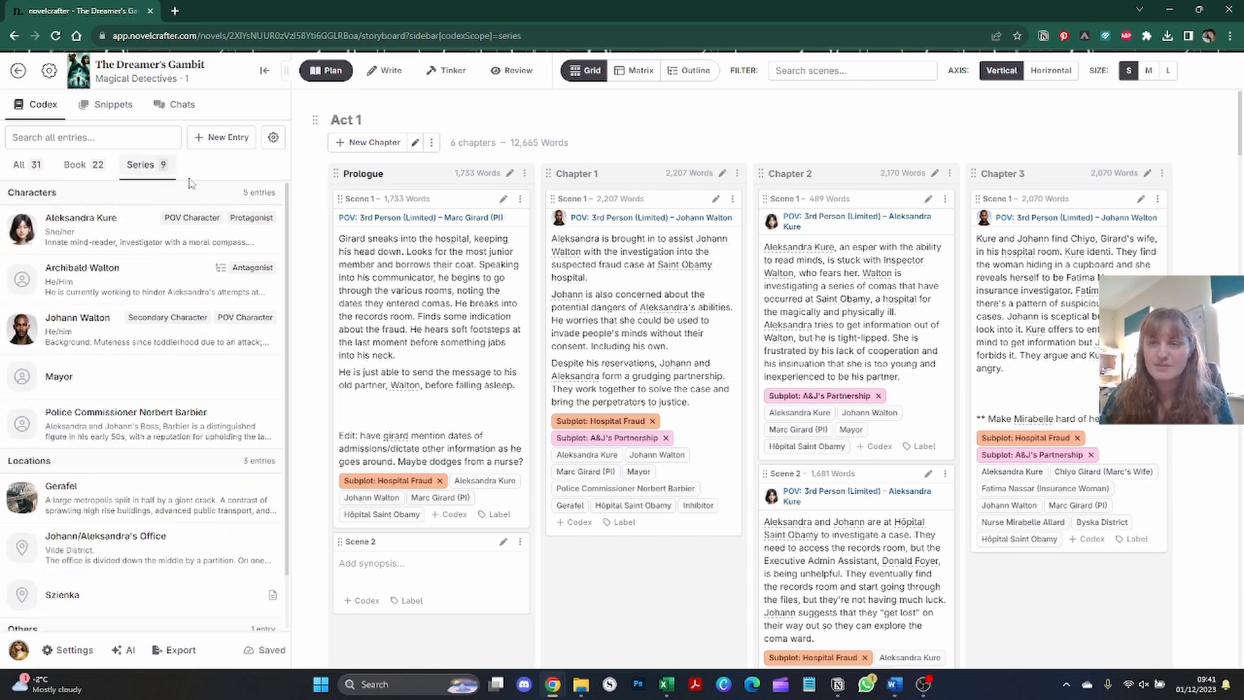
left_click(83, 228)
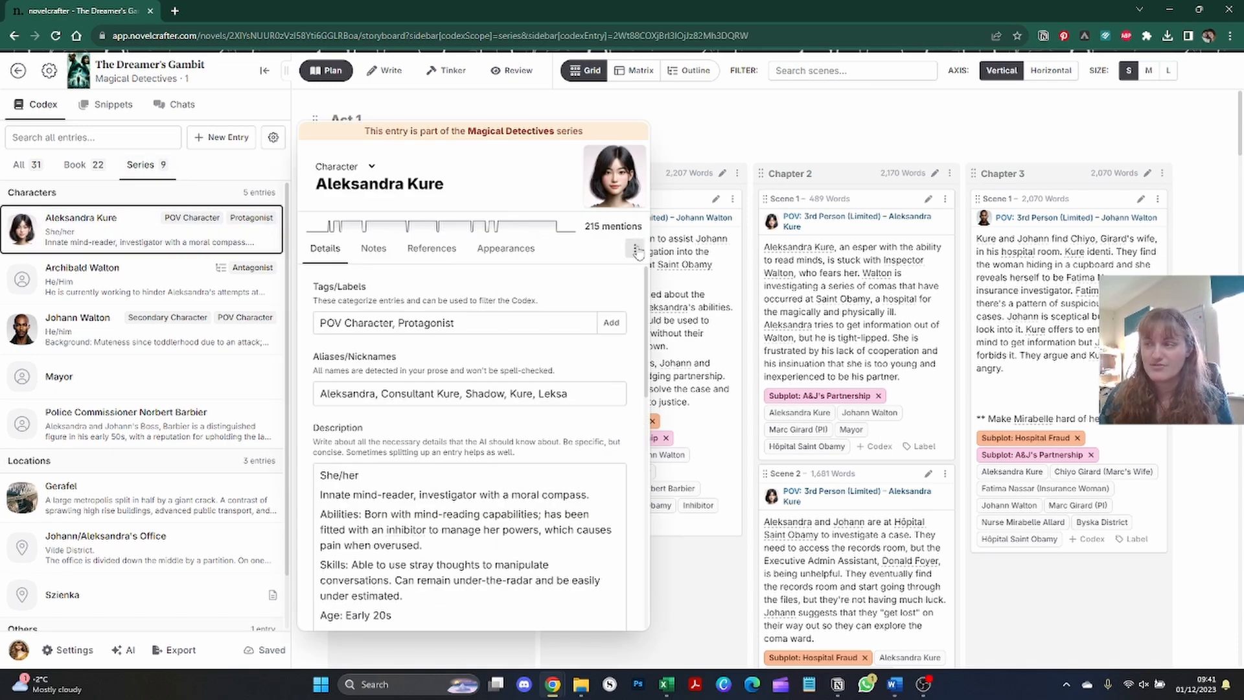
left_click(634, 248)
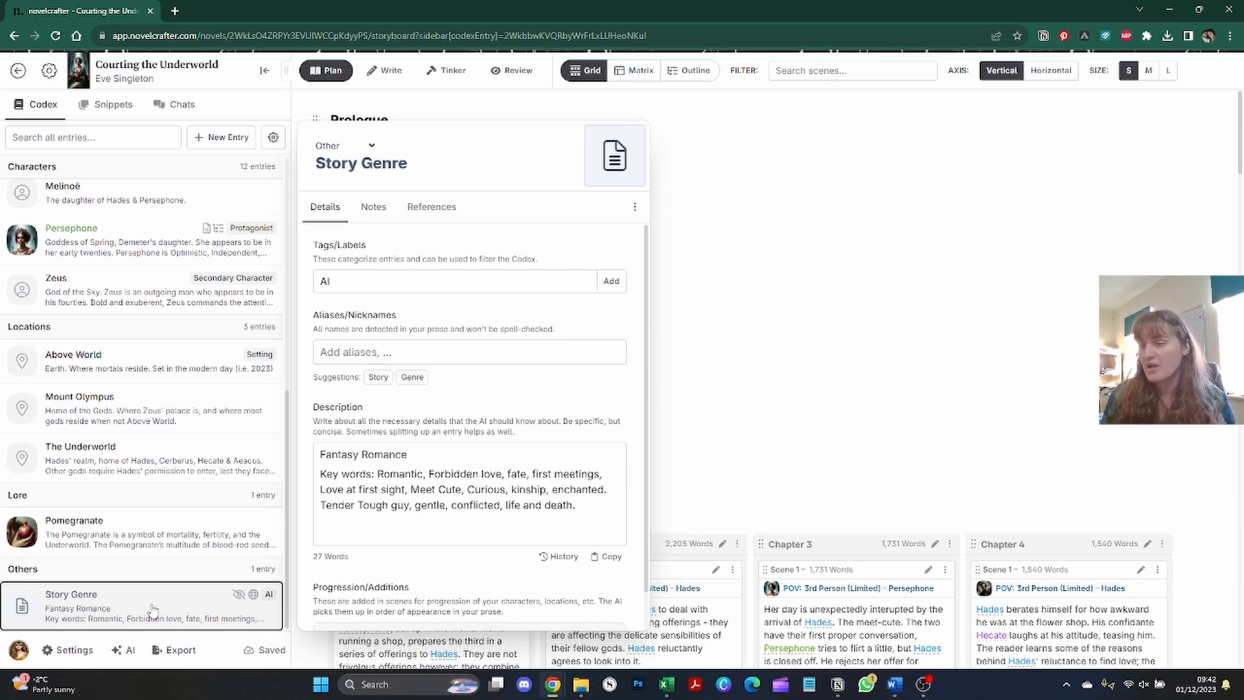
mouse_move(254, 594)
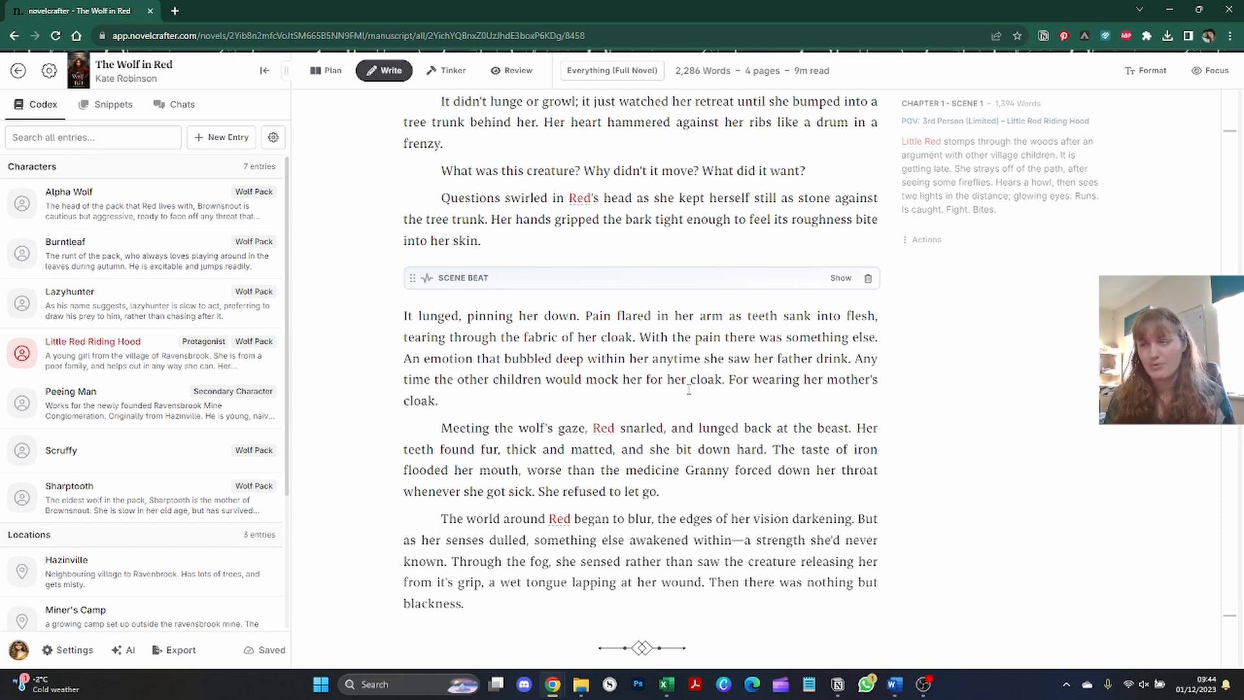
Discard the empty codex addition, then open Little Red Riding Hood's entry and scroll to Progression.
scroll("down", 3)
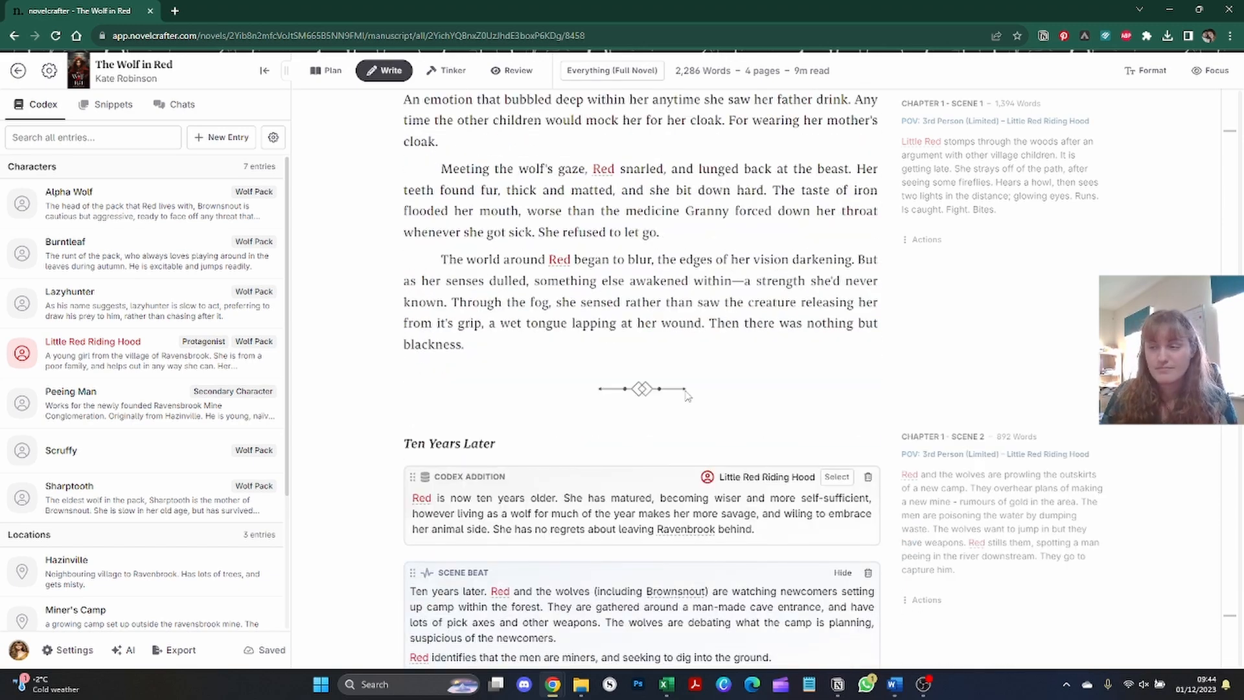
scroll("down", 3)
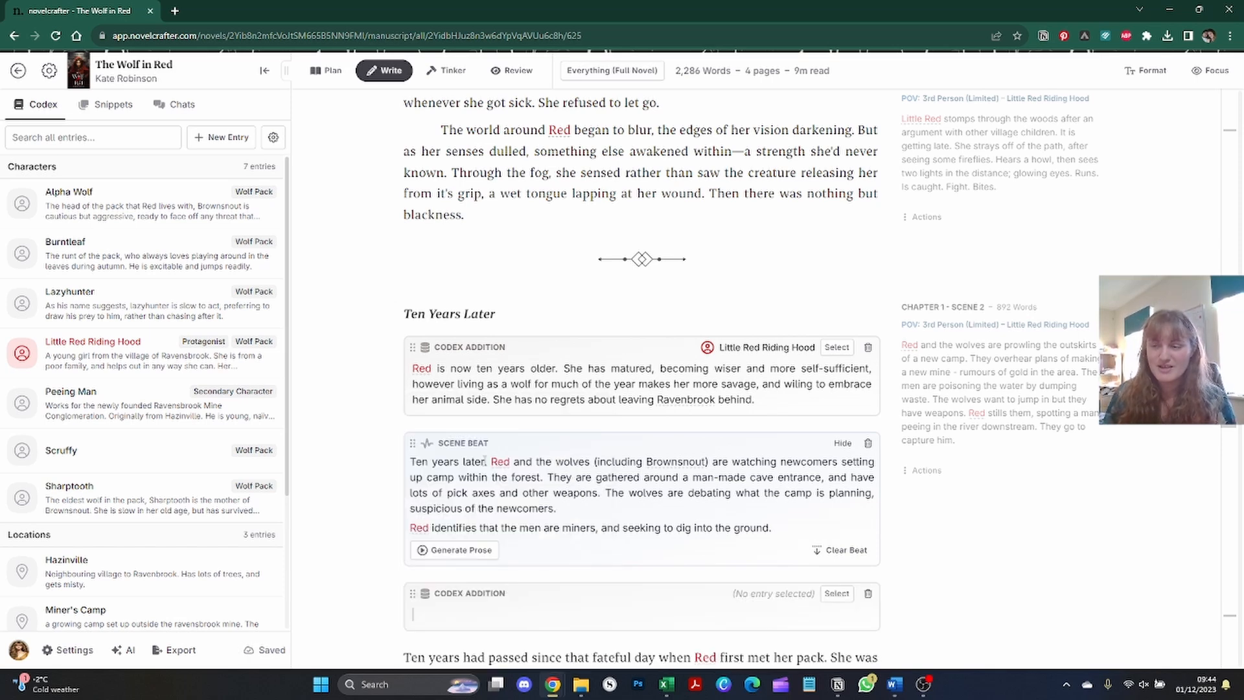
left_click(836, 593)
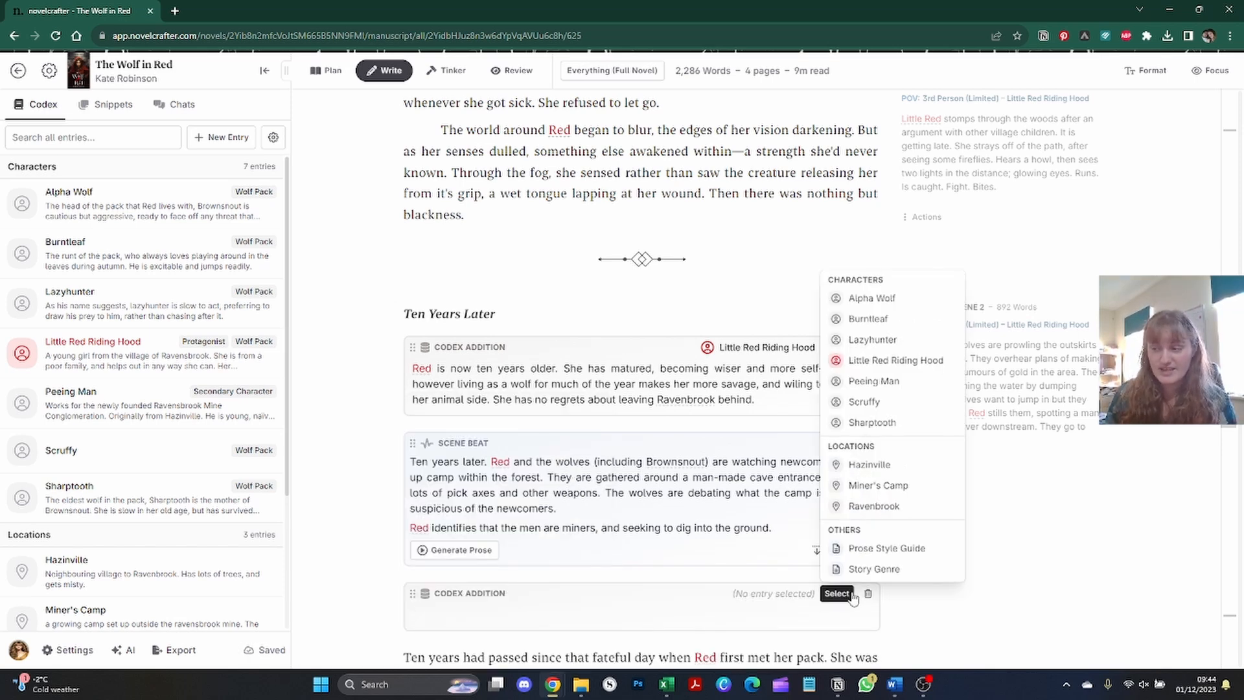
left_click(896, 360)
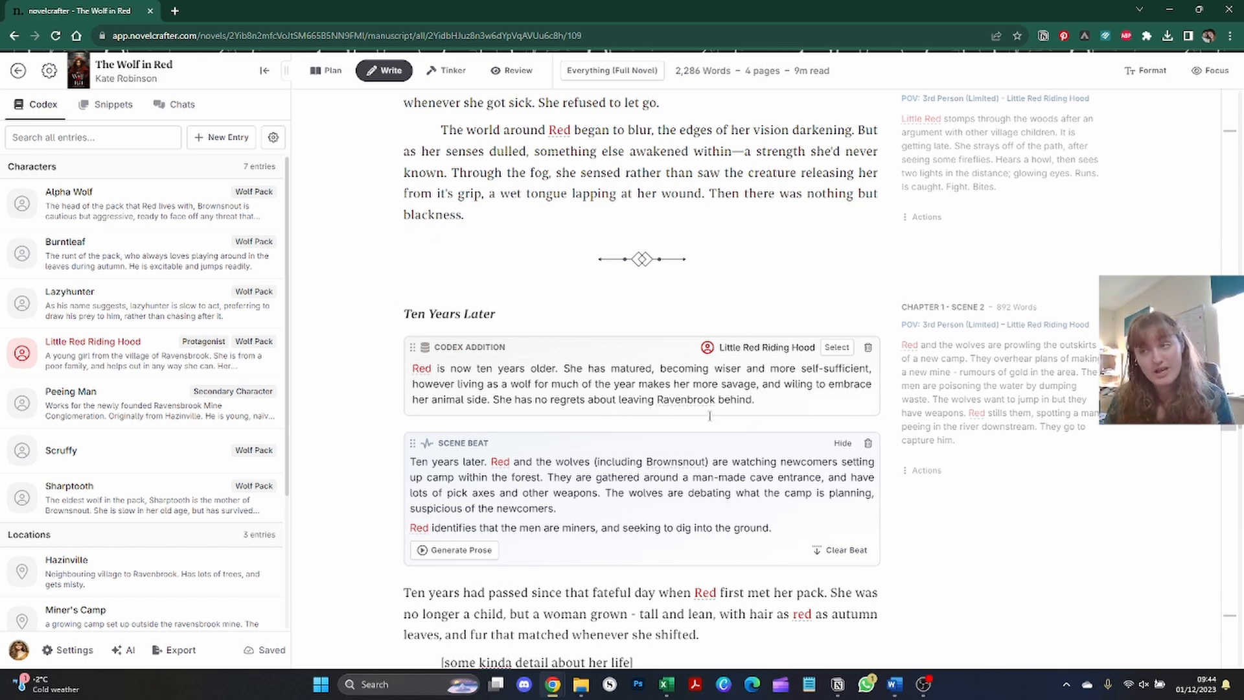
left_click(90, 342)
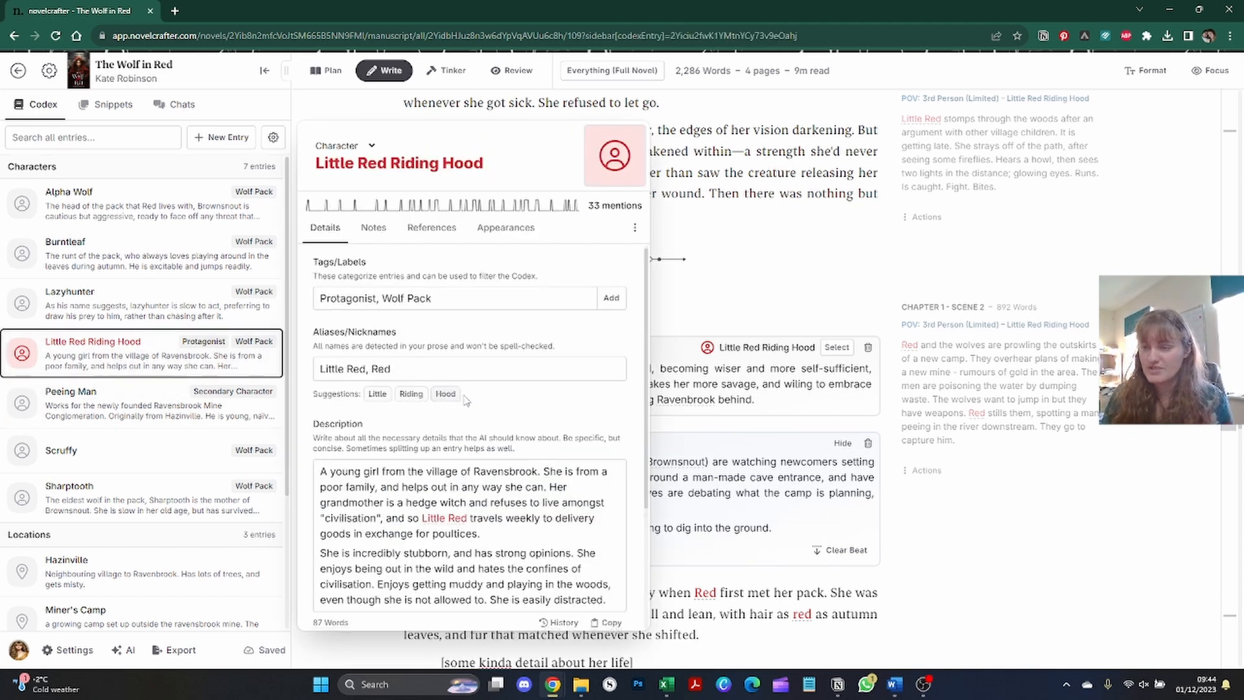
scroll("down", 3)
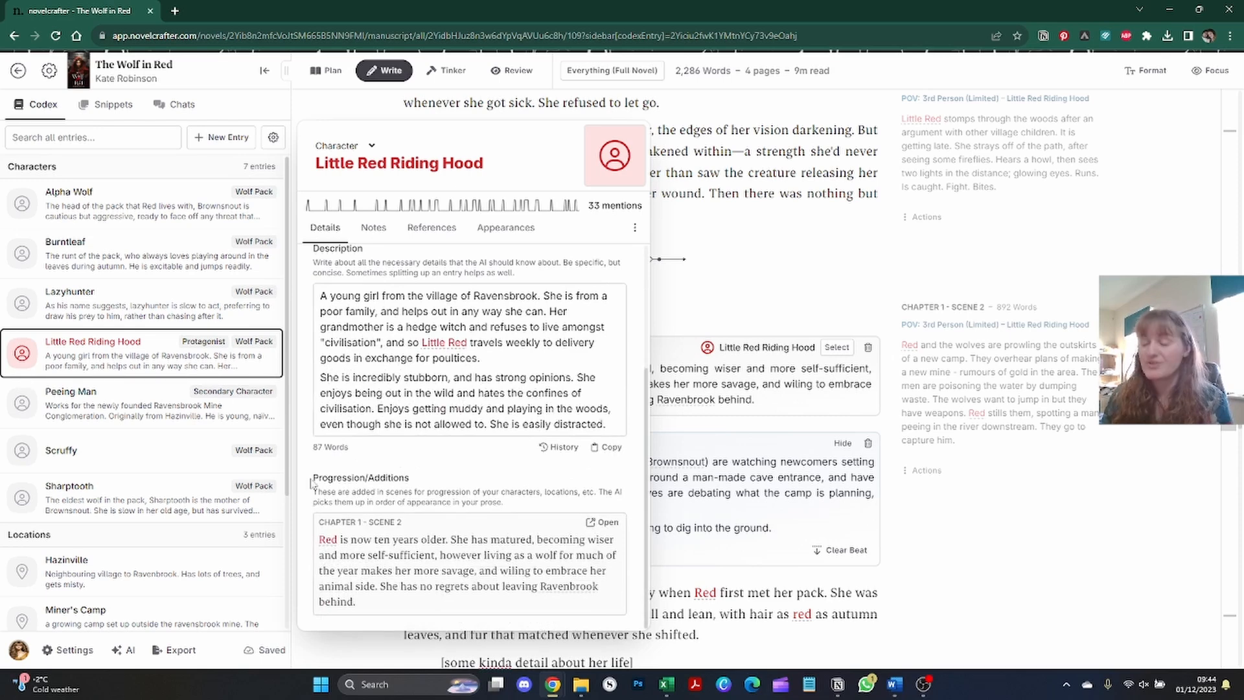